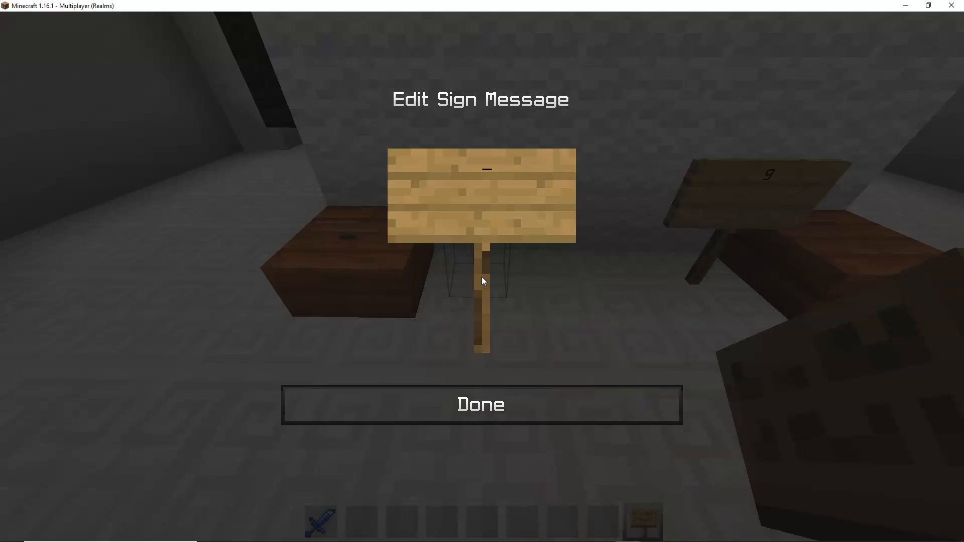
Write 8 on the wooden sign, confirm it, and head back out over the build area
{"action": "type", "text": "8"}
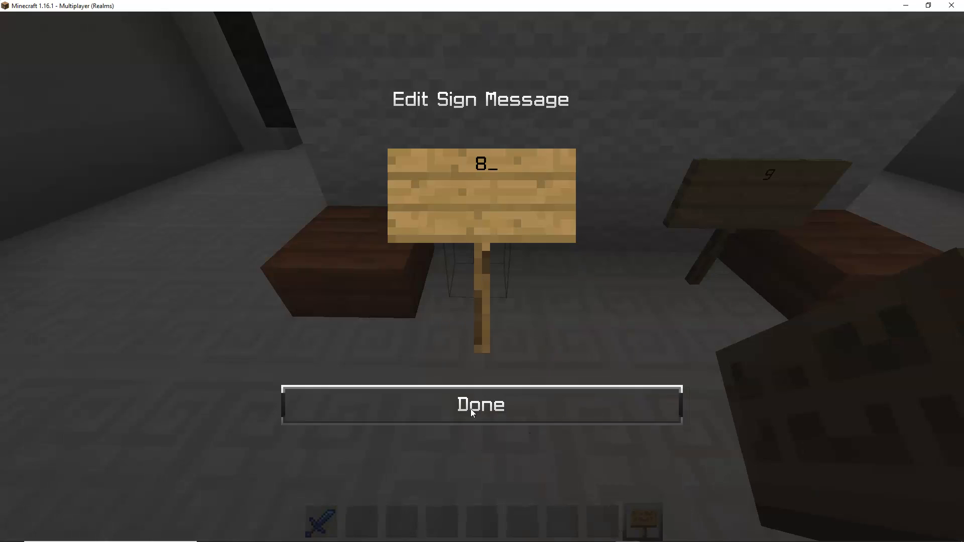
{"action": "left_click", "coordinate": [480, 405]}
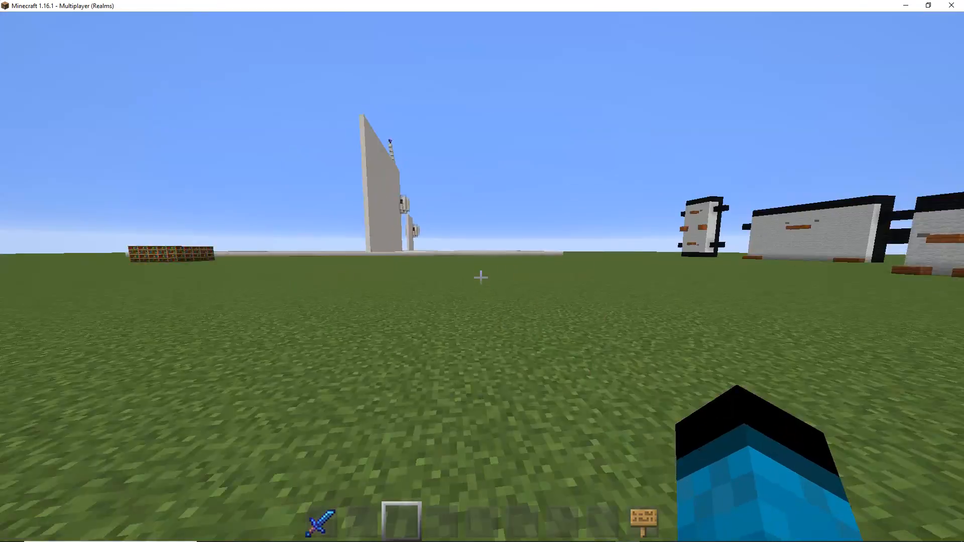
{"action": "key", "text": "e"}
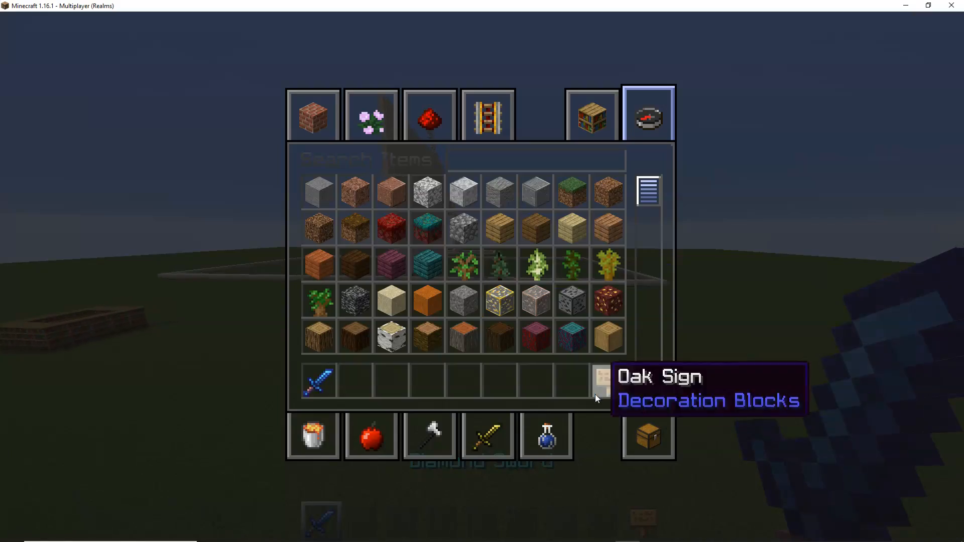
{"action": "key", "text": "Escape"}
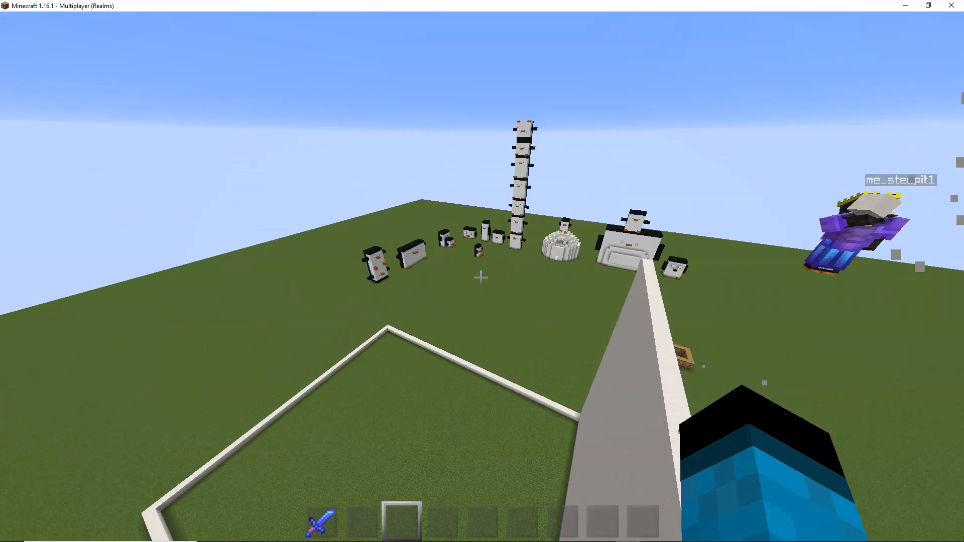
Pause the game and roll four random numbers between 5 and 15 in Chrome's Google generator
{"action": "key", "text": "Escape"}
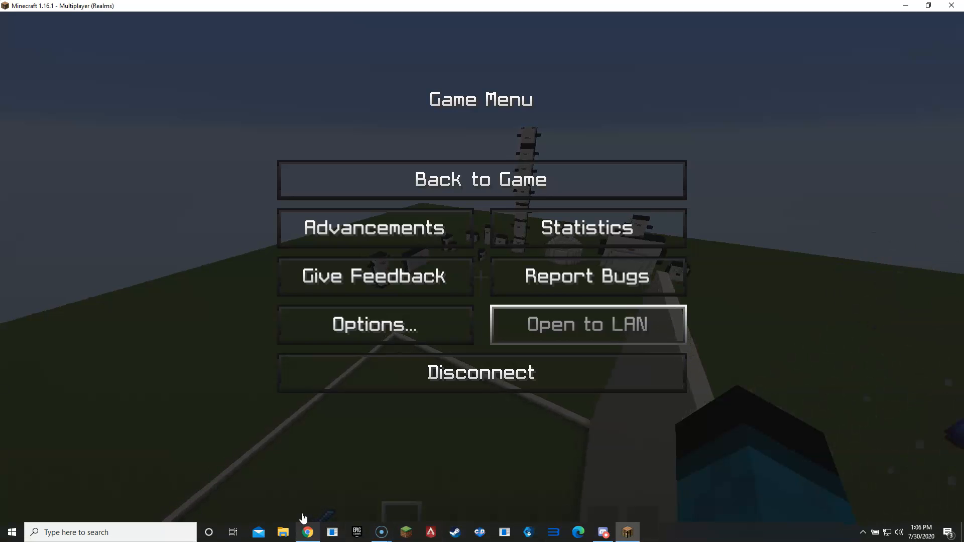
{"action": "left_click", "coordinate": [307, 532]}
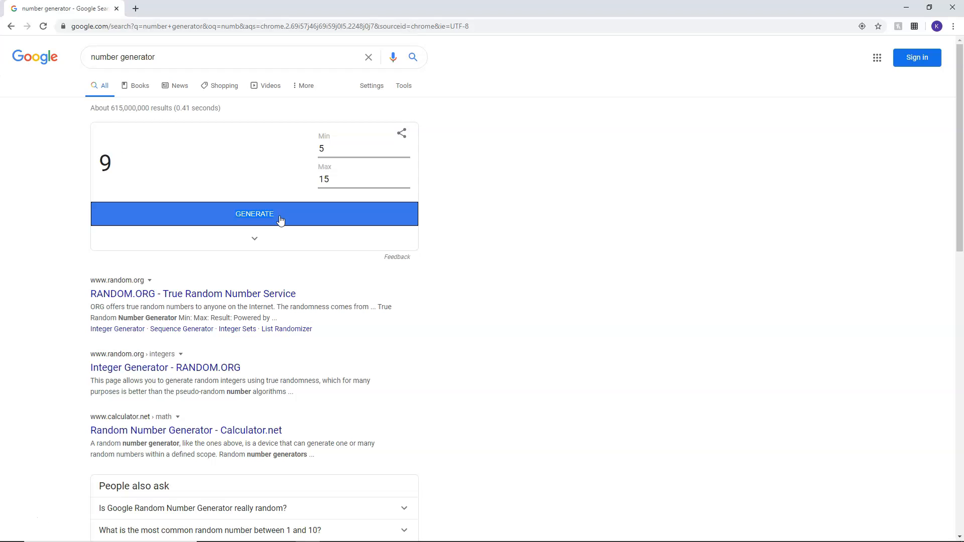
{"action": "left_click", "coordinate": [254, 213]}
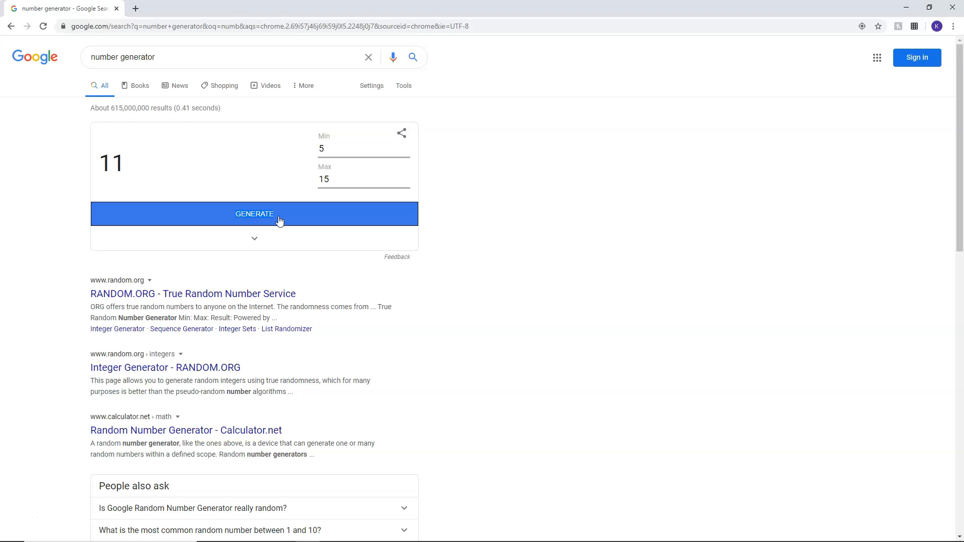
{"action": "left_click", "coordinate": [254, 213]}
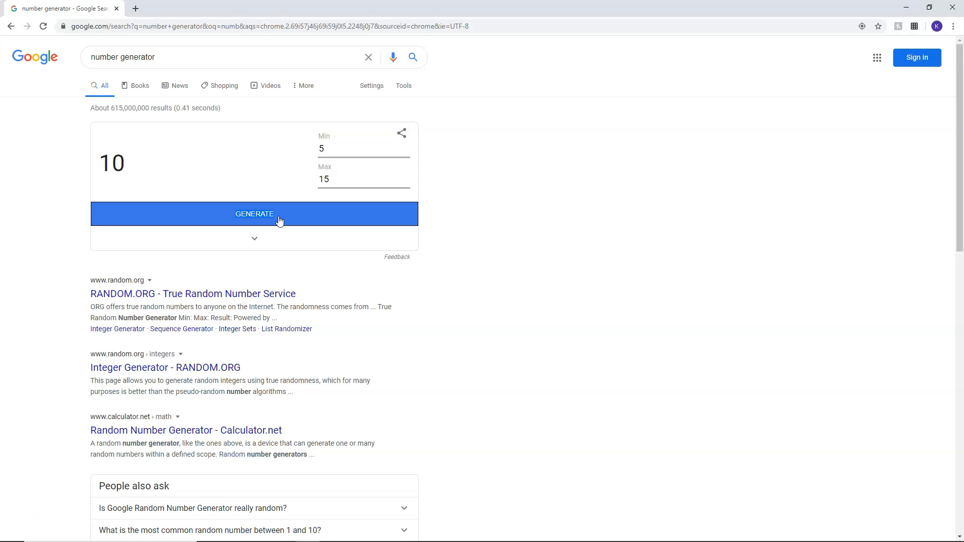
{"action": "left_click", "coordinate": [254, 213]}
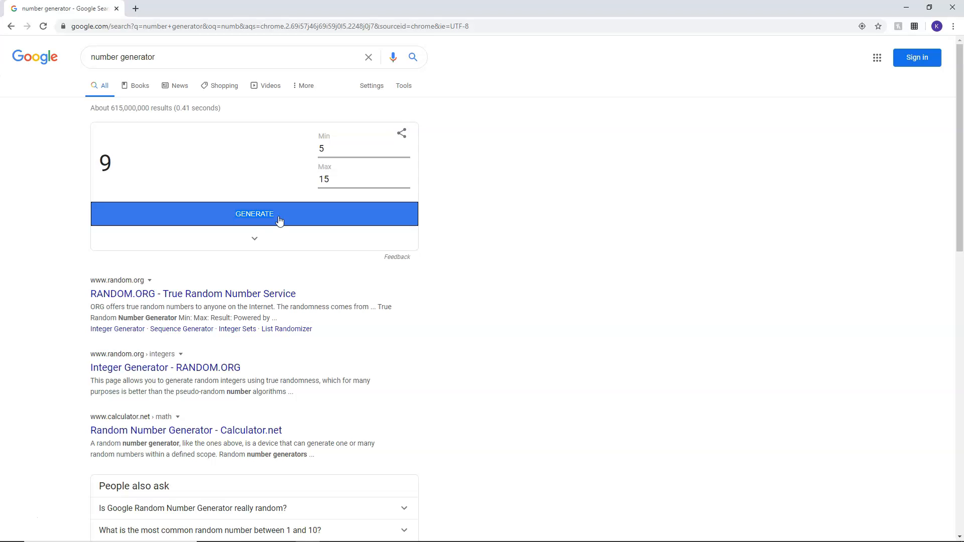
{"action": "left_click", "coordinate": [254, 213]}
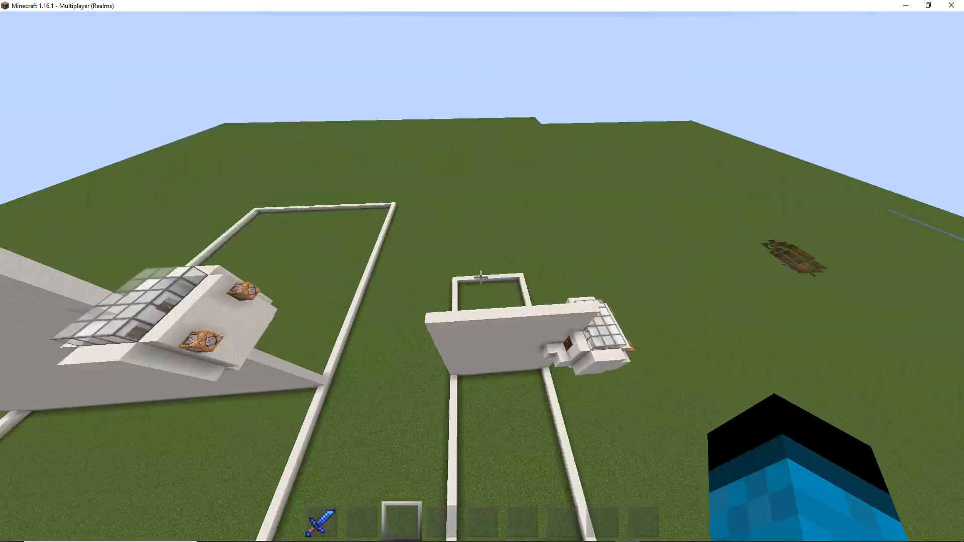
{"action": "mouse_move", "coordinate": [481, 277]}
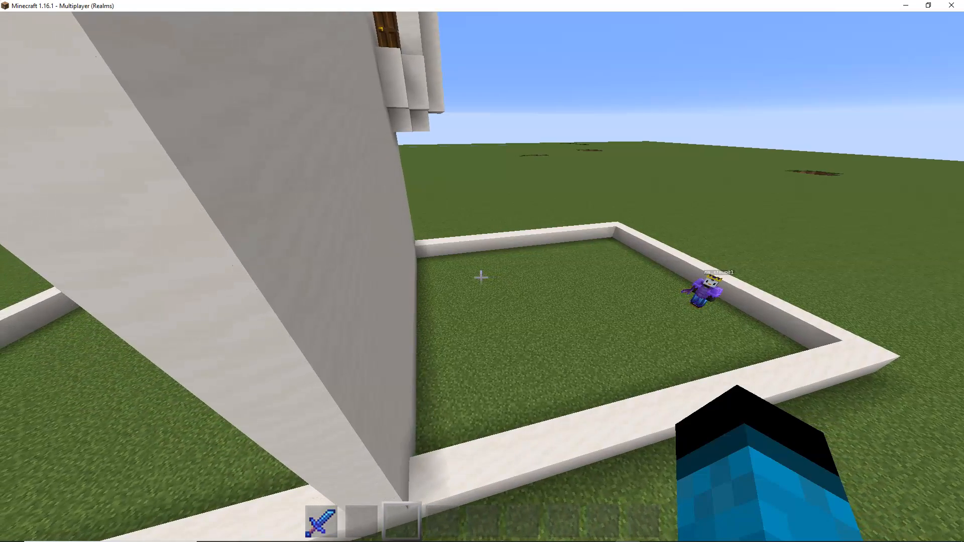
{"action": "mouse_move", "coordinate": [482, 277]}
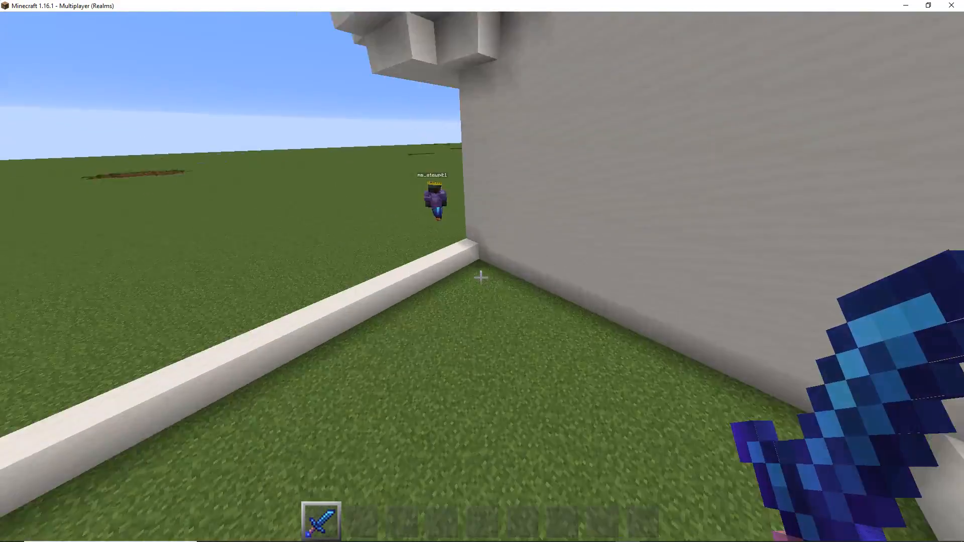
{"action": "mouse_move", "coordinate": [482, 276]}
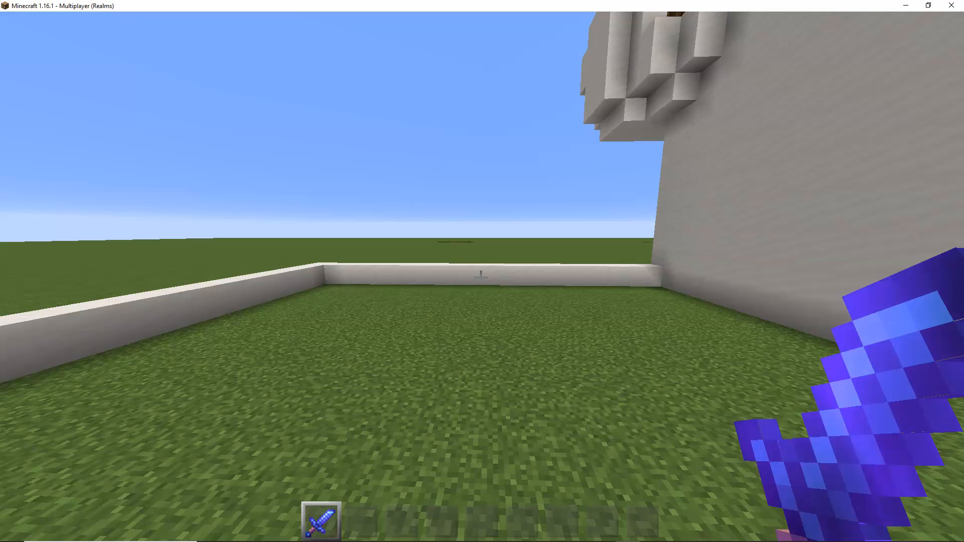
Build two rough stone pillar bases and set sticky pistons upright into one wall
{"action": "key", "text": "e"}
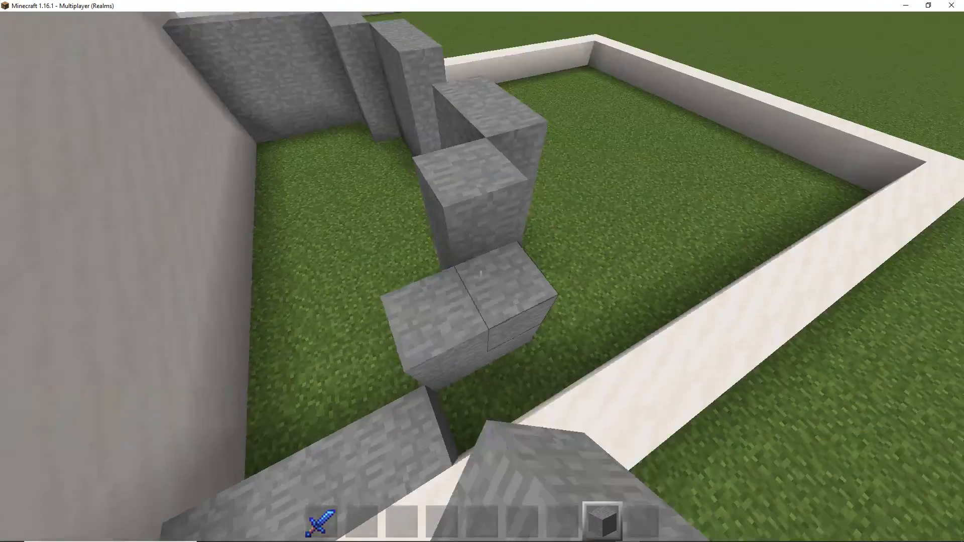
{"action": "mouse_move", "coordinate": [482, 271]}
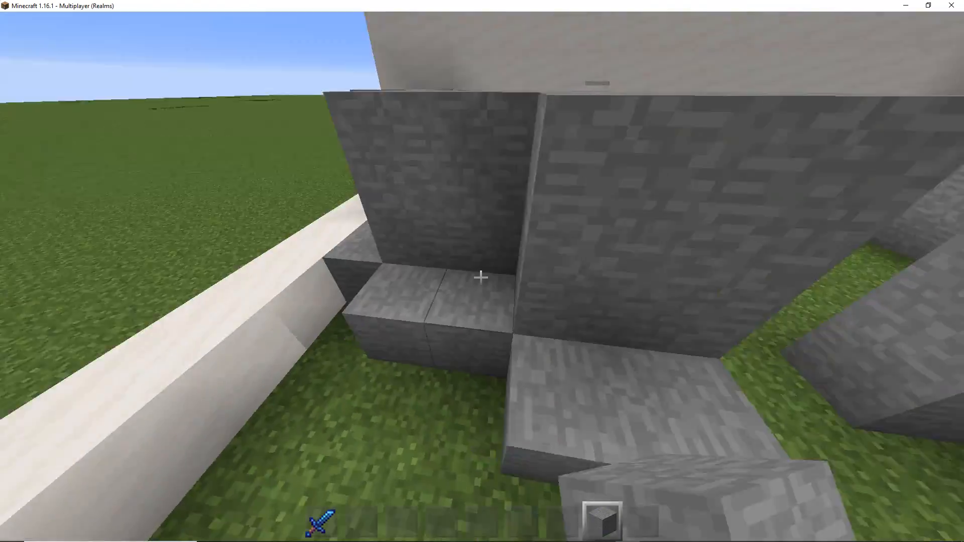
{"action": "mouse_move", "coordinate": [482, 271]}
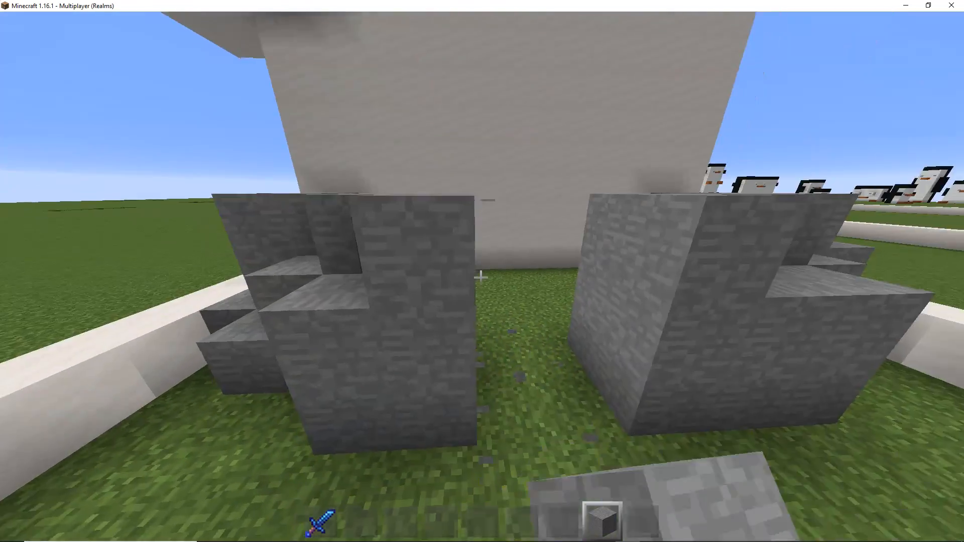
{"action": "key", "text": "e"}
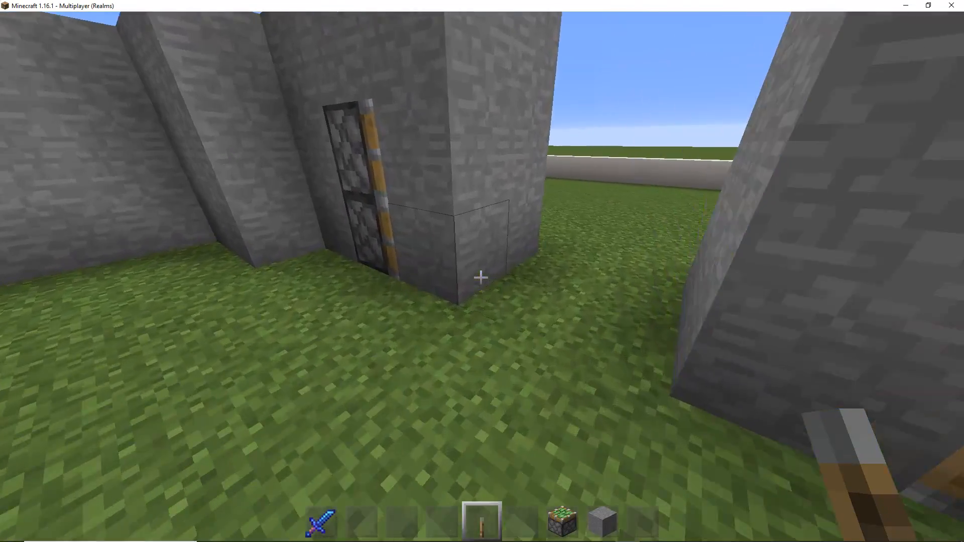
Gather redstone dust, a repeater and a lever from the creative inventory's Redstone tab
{"action": "key", "text": "e"}
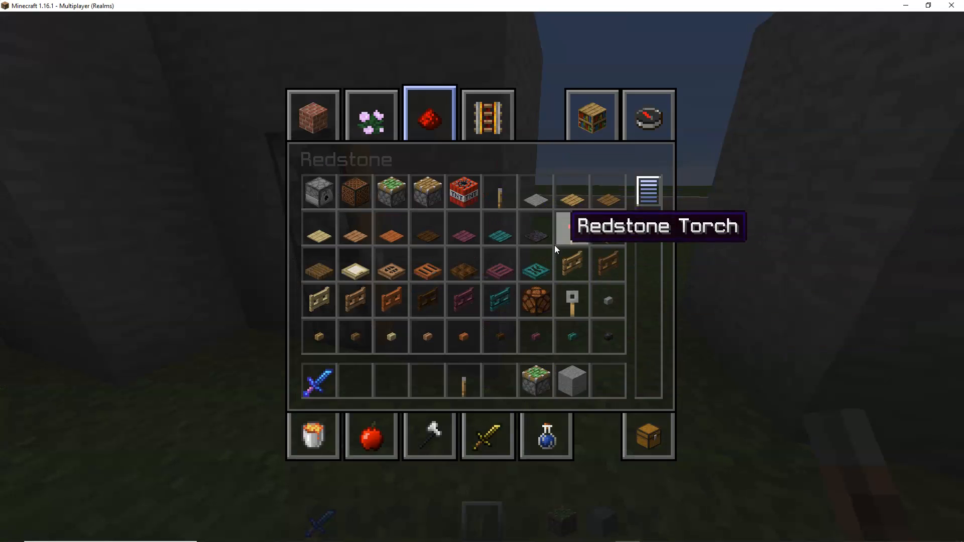
{"action": "key", "text": "Escape"}
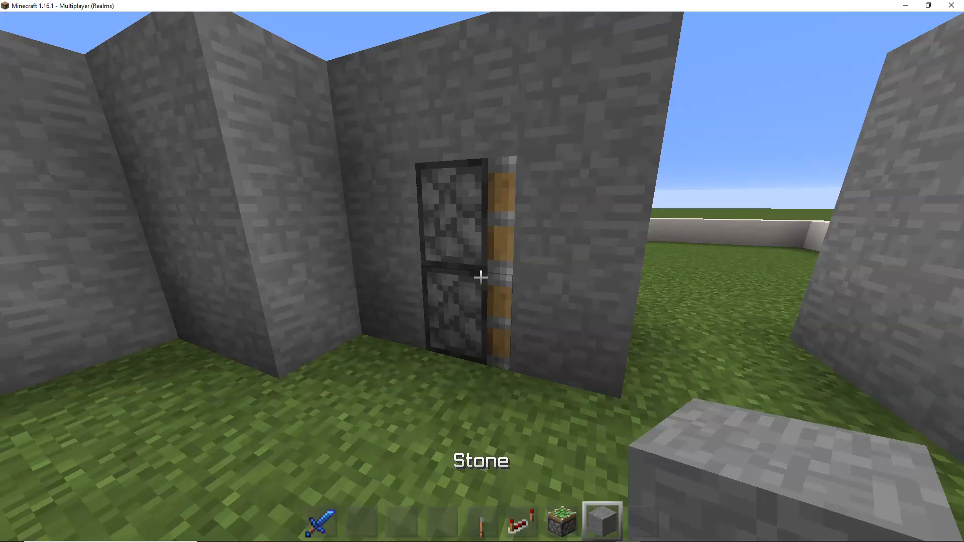
{"action": "key", "text": "e"}
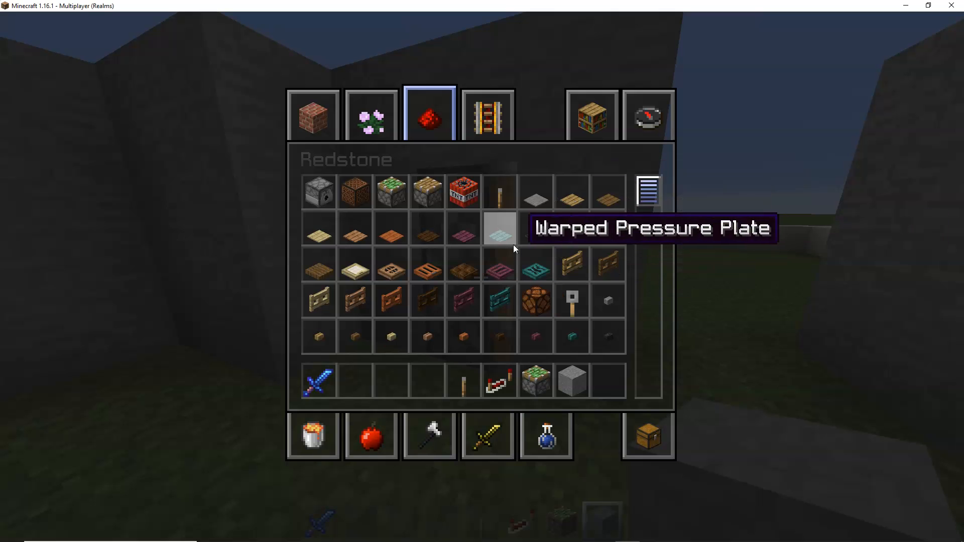
{"action": "key", "text": "Escape"}
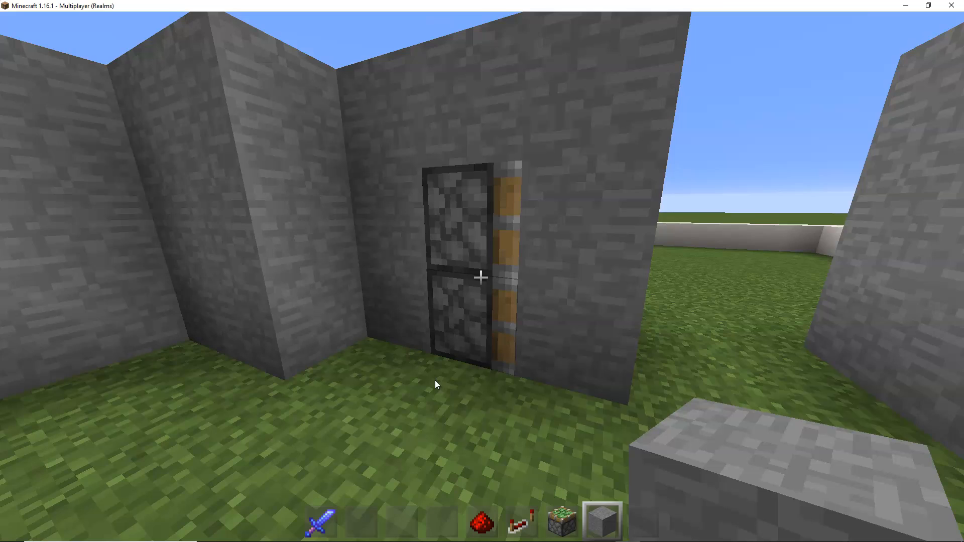
{"action": "key", "text": "e"}
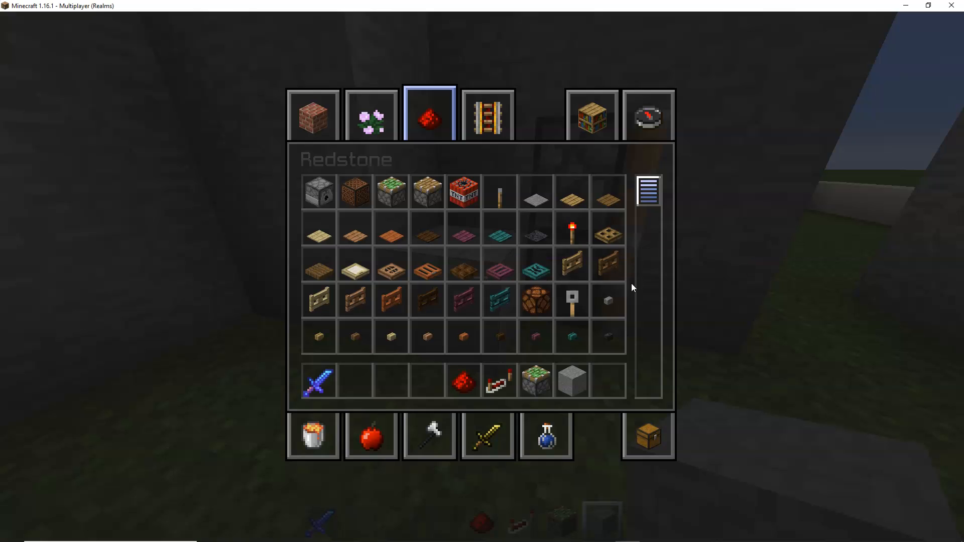
{"action": "mouse_move", "coordinate": [499, 192]}
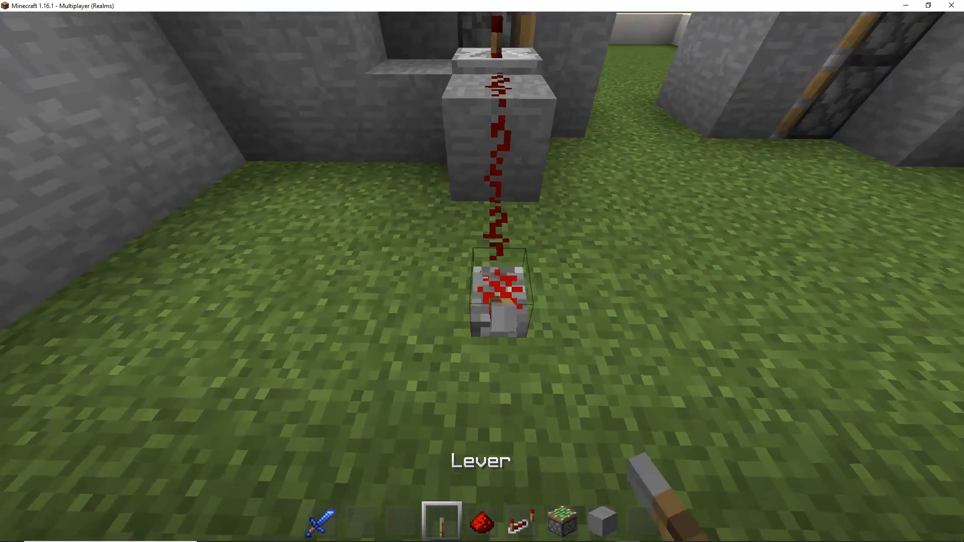
{"action": "mouse_move", "coordinate": [482, 271]}
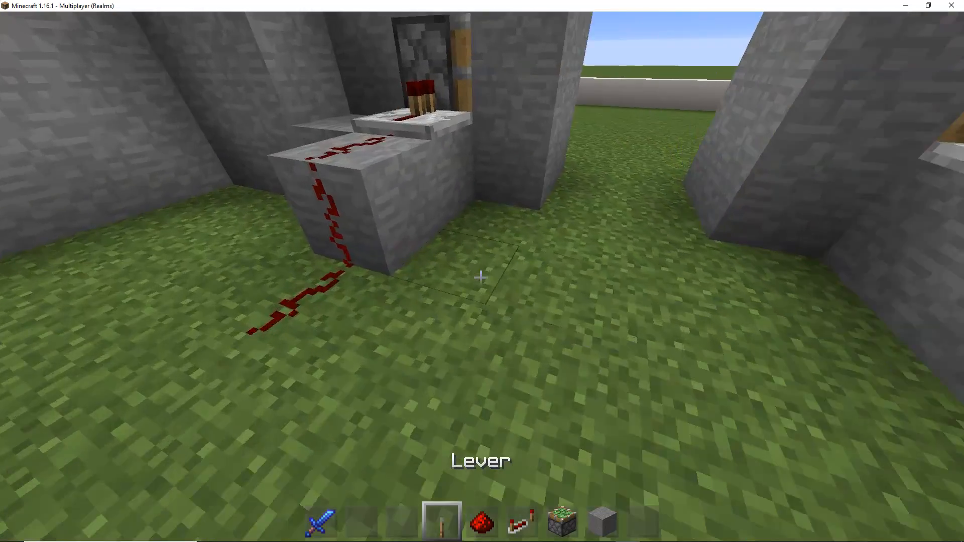
{"action": "mouse_move", "coordinate": [482, 277]}
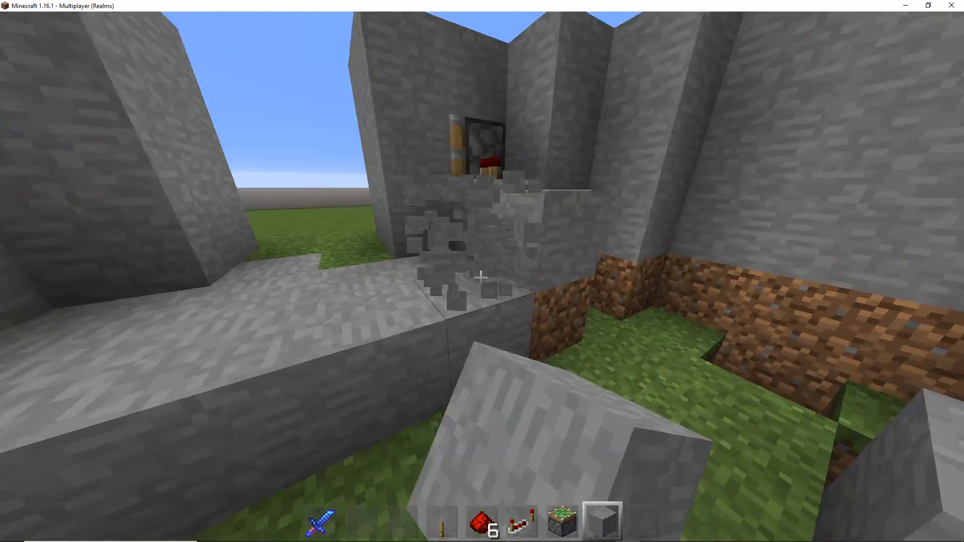
{"action": "mouse_move", "coordinate": [480, 277]}
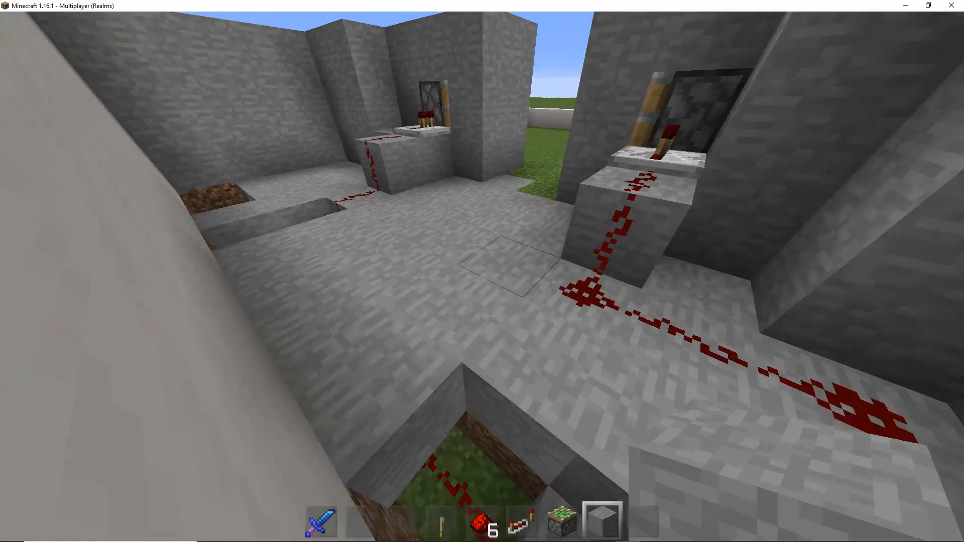
{"action": "mouse_move", "coordinate": [482, 271]}
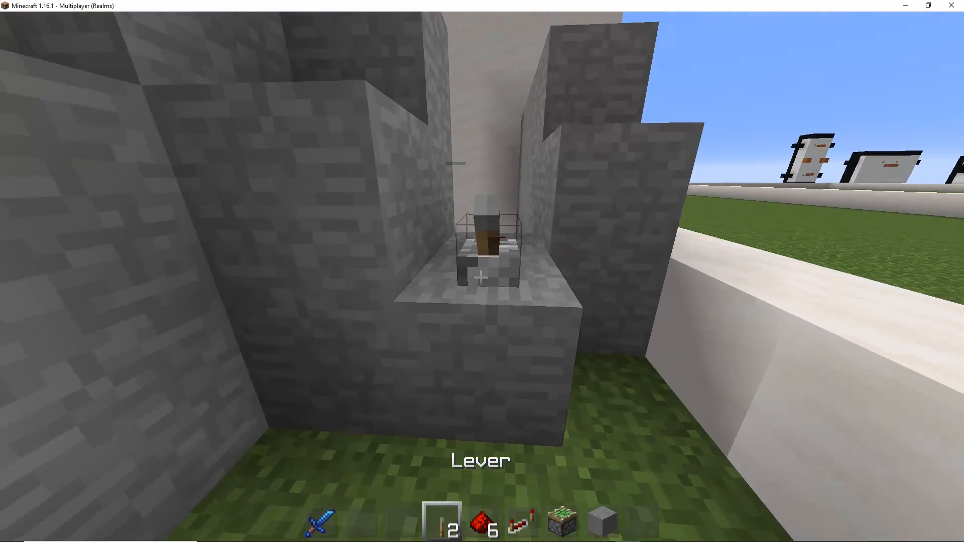
{"action": "mouse_move", "coordinate": [482, 277]}
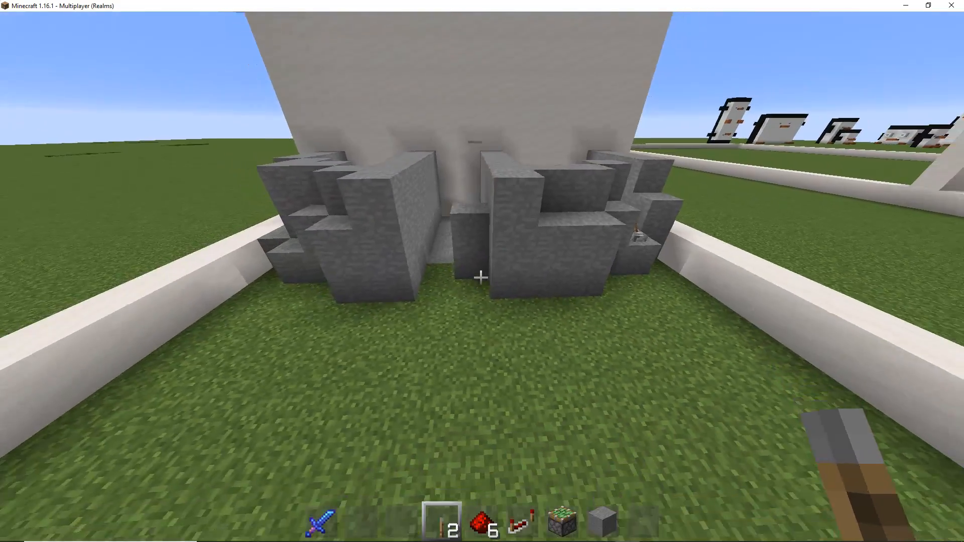
{"action": "mouse_move", "coordinate": [482, 271]}
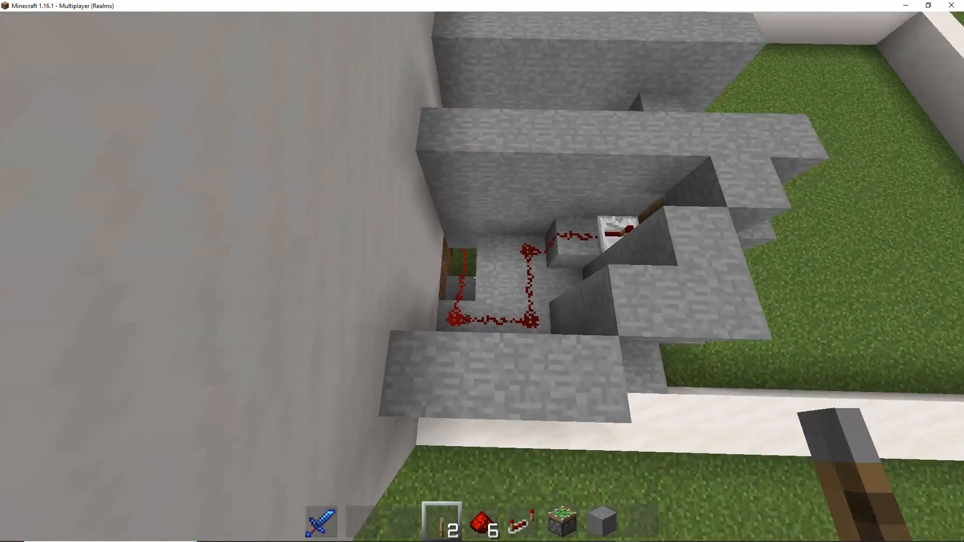
{"action": "mouse_move", "coordinate": [482, 271]}
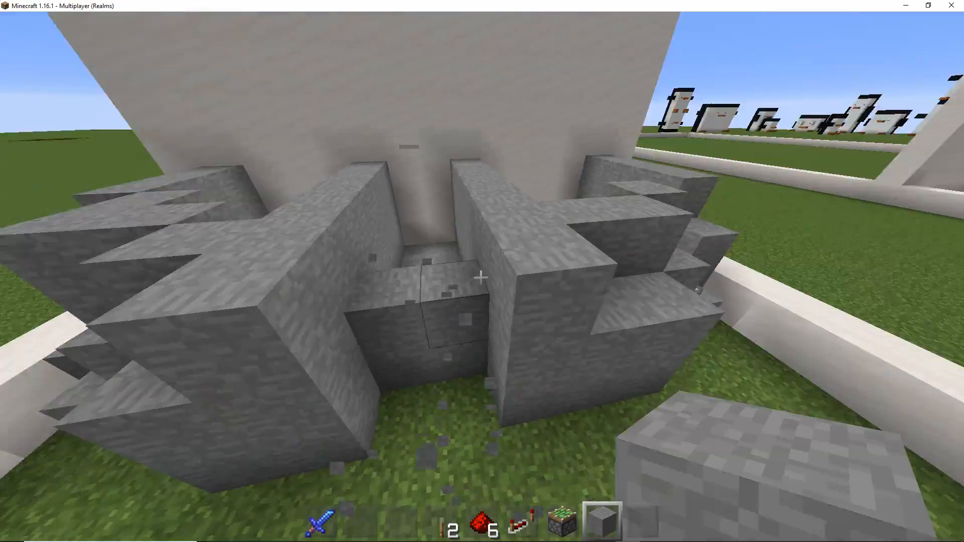
{"action": "mouse_move", "coordinate": [482, 271]}
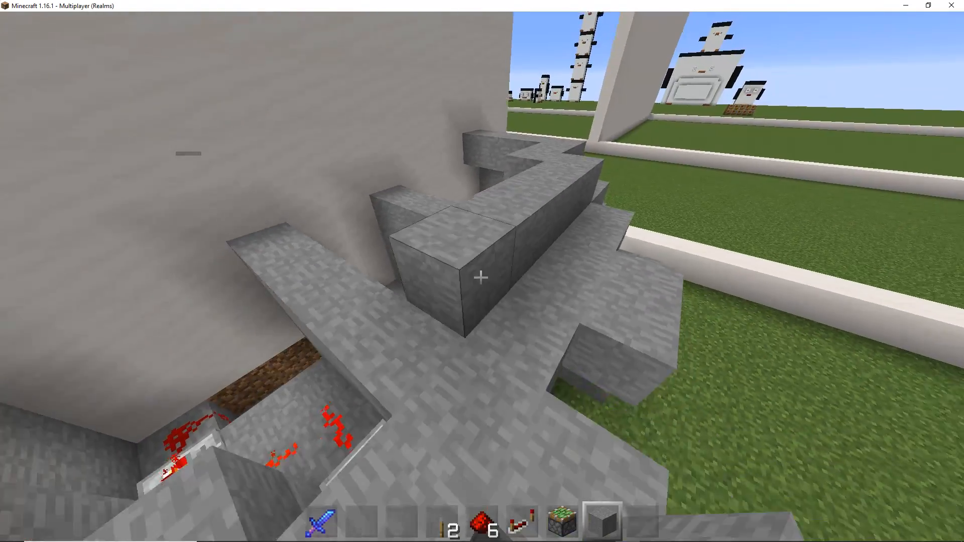
{"action": "mouse_move", "coordinate": [482, 270]}
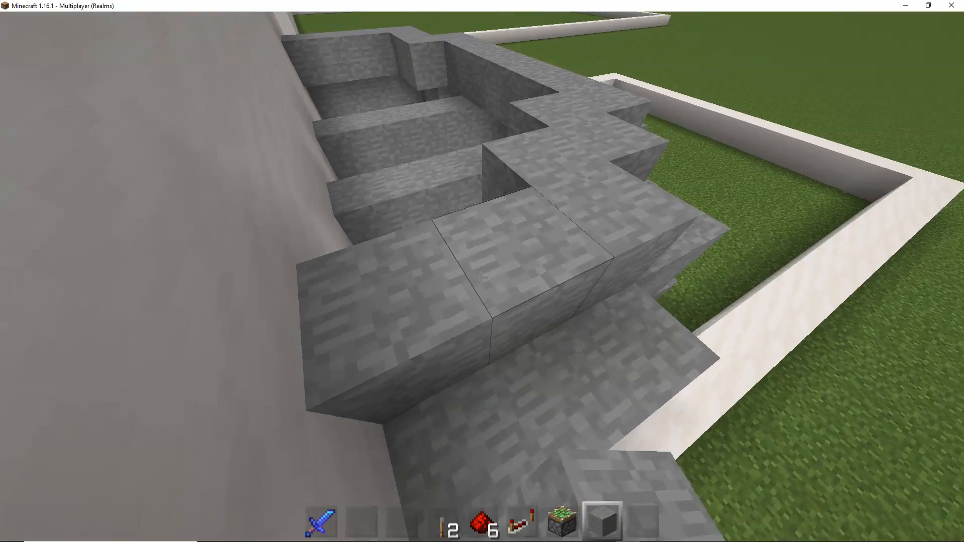
{"action": "mouse_move", "coordinate": [482, 271]}
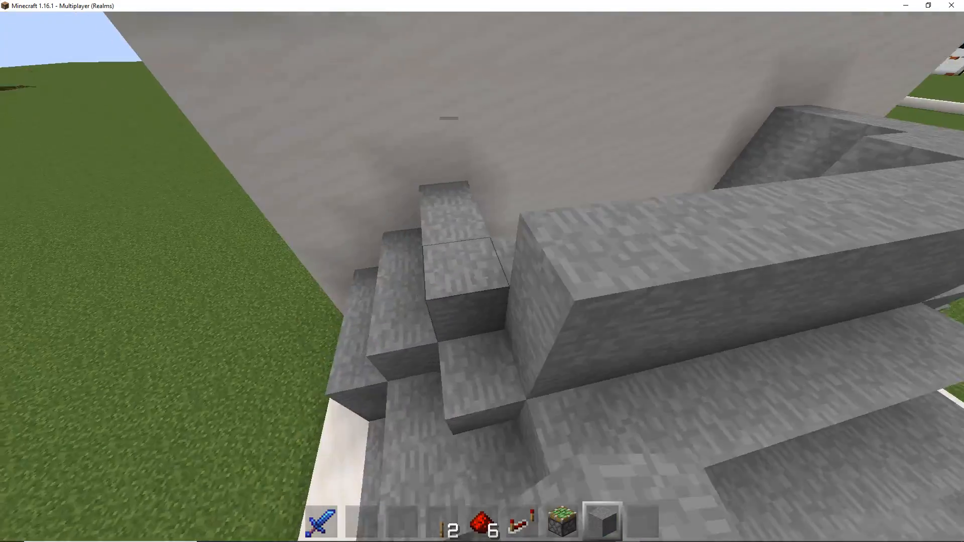
{"action": "mouse_move", "coordinate": [482, 271]}
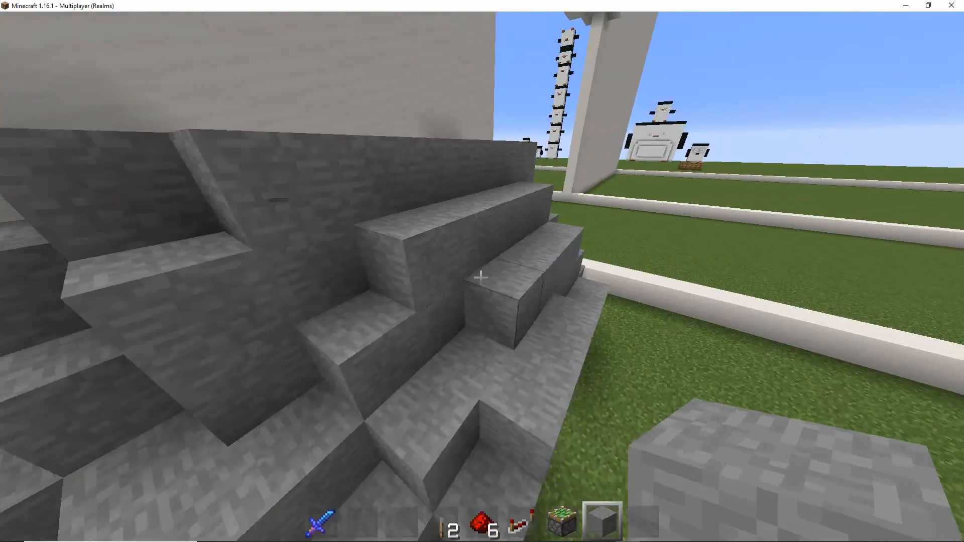
{"action": "mouse_move", "coordinate": [482, 277]}
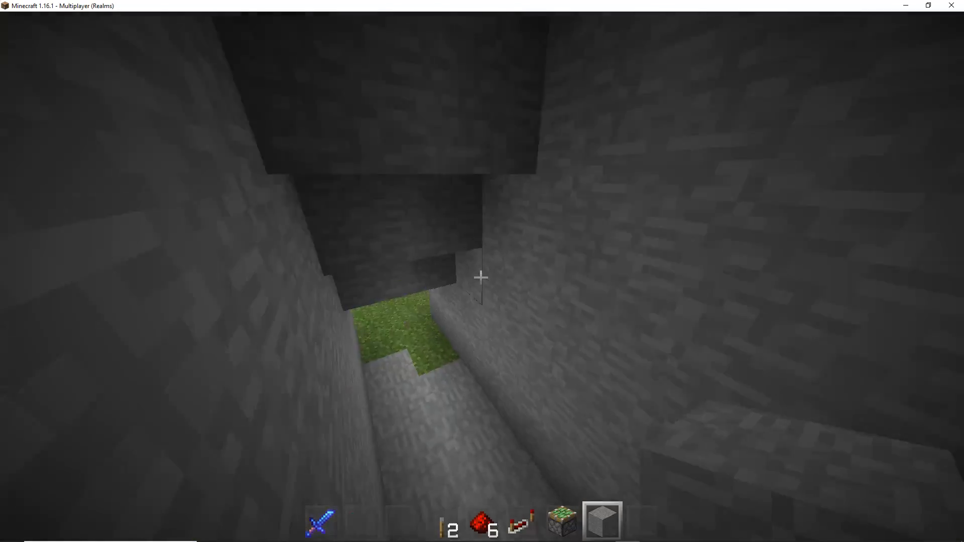
Find a torch and chest in the catalogue and place a torch-lit double chest at the back
{"action": "key", "text": "e"}
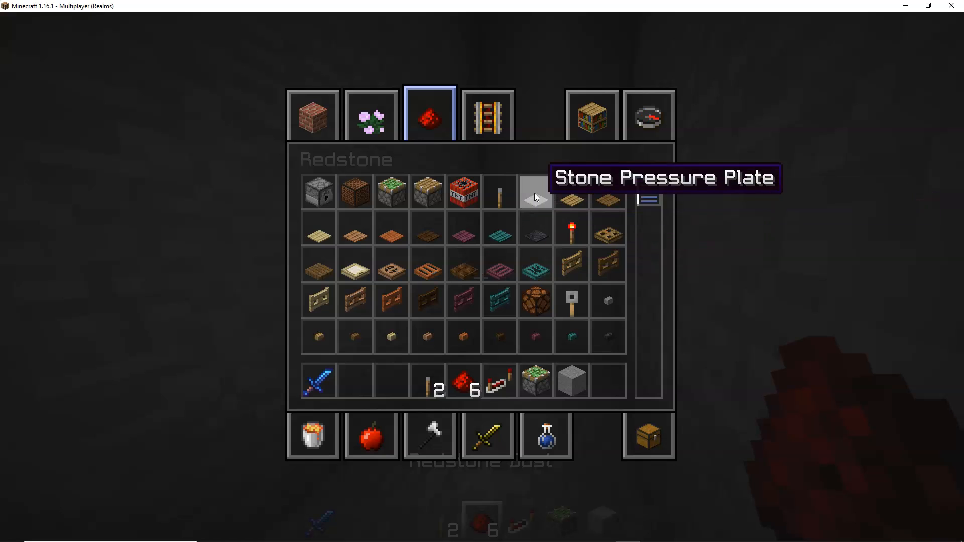
{"action": "left_click", "coordinate": [647, 115]}
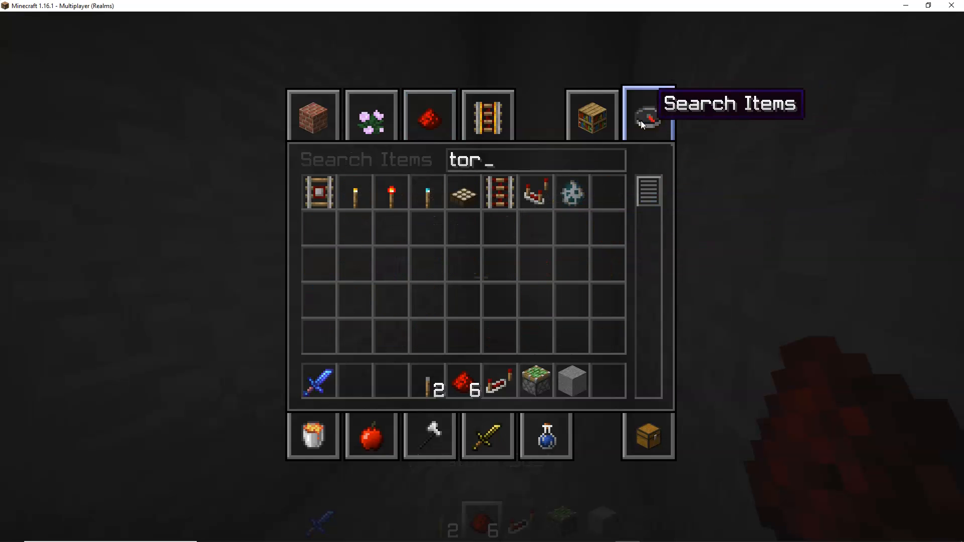
{"action": "key", "text": "Escape"}
{"action": "type", "text": "c"}
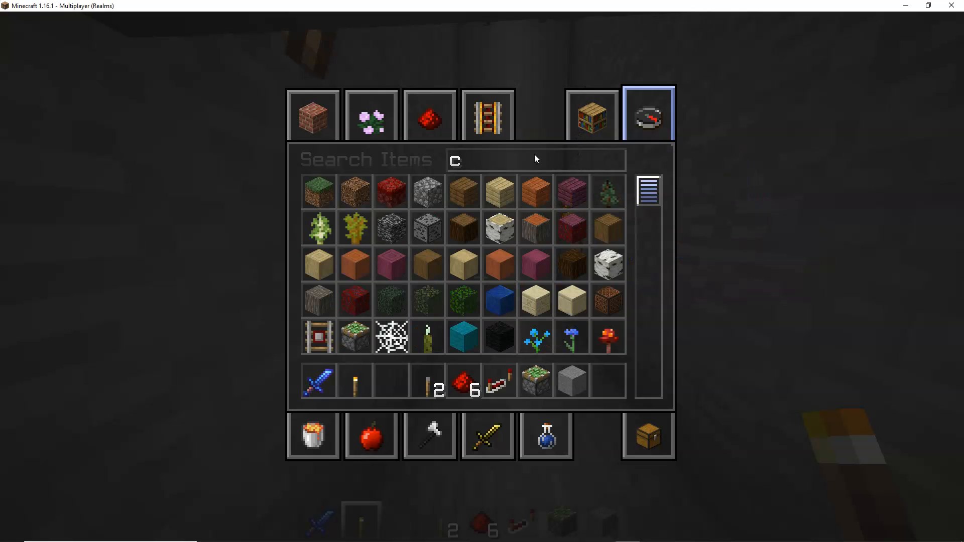
{"action": "type", "text": "h"}
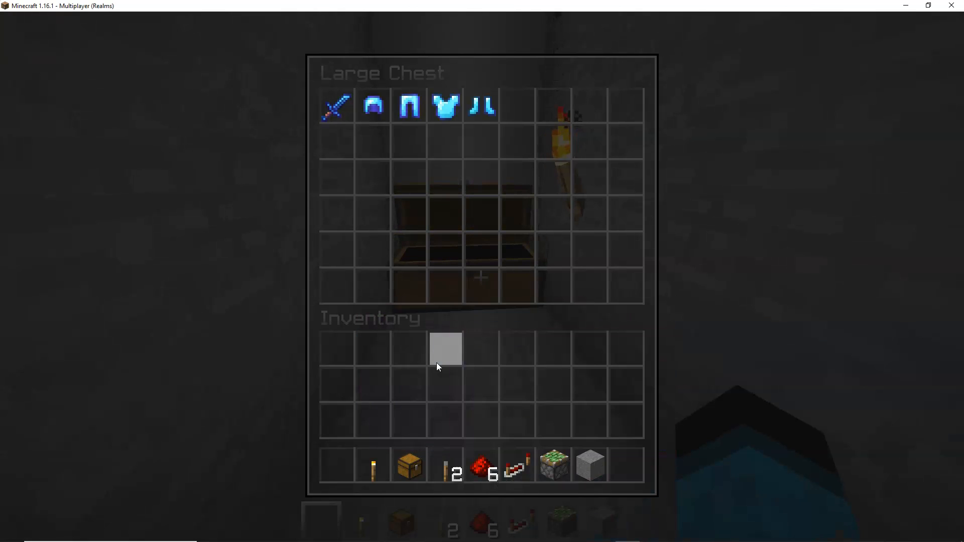
Search 'diam' and fill the large chest with diamond gear and stacks of diamonds
{"action": "key", "text": "Escape"}
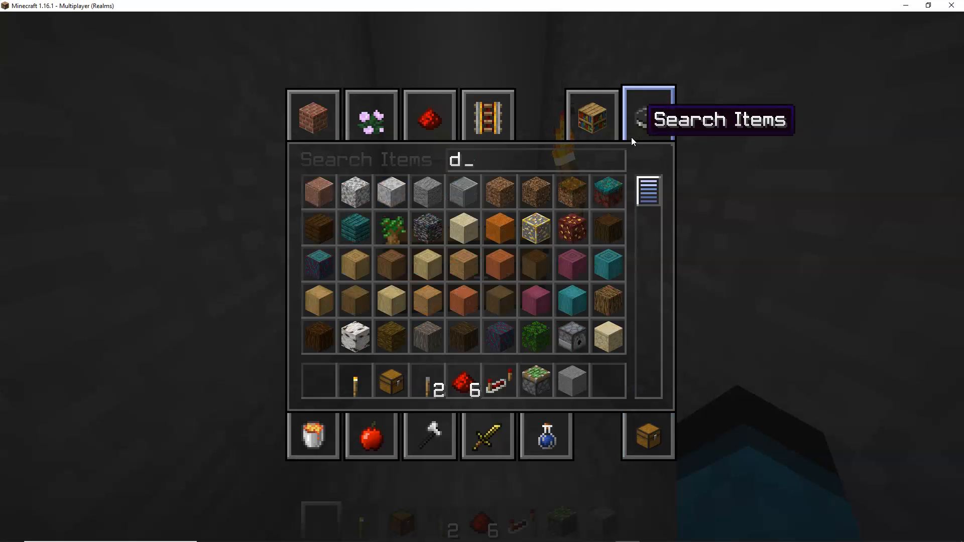
{"action": "type", "text": "iam"}
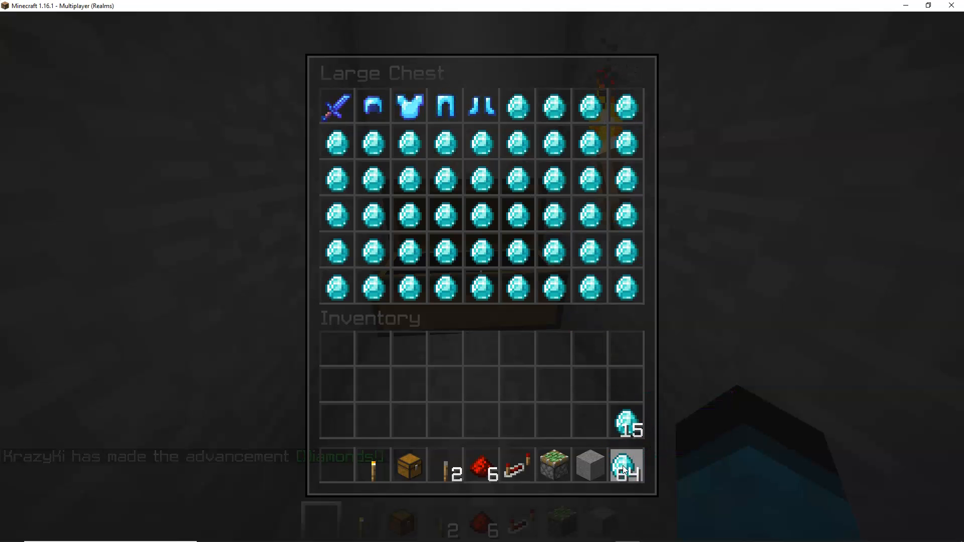
{"action": "key", "text": "Escape"}
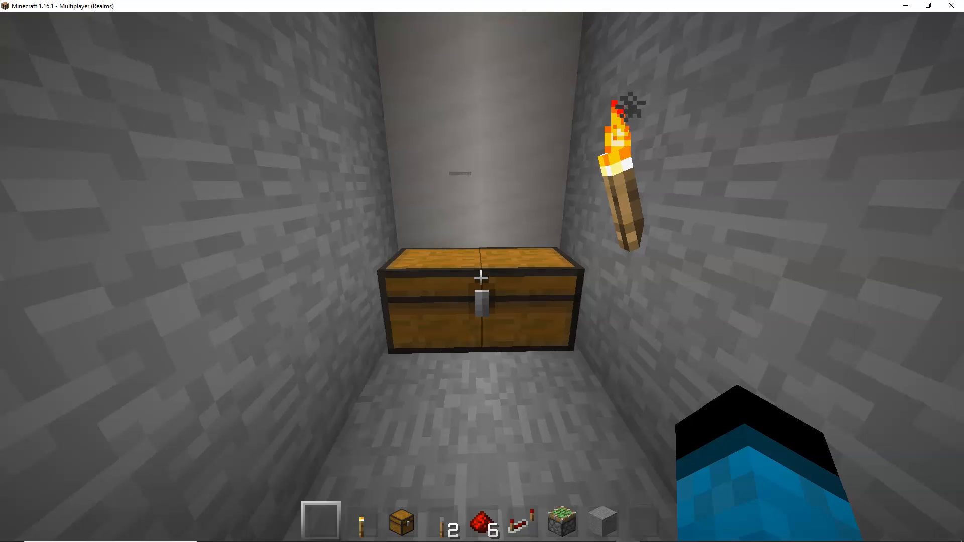
Grab more stone and stack shrinking layers over the hut into a rocky dome with a doorway
{"action": "key", "text": "e"}
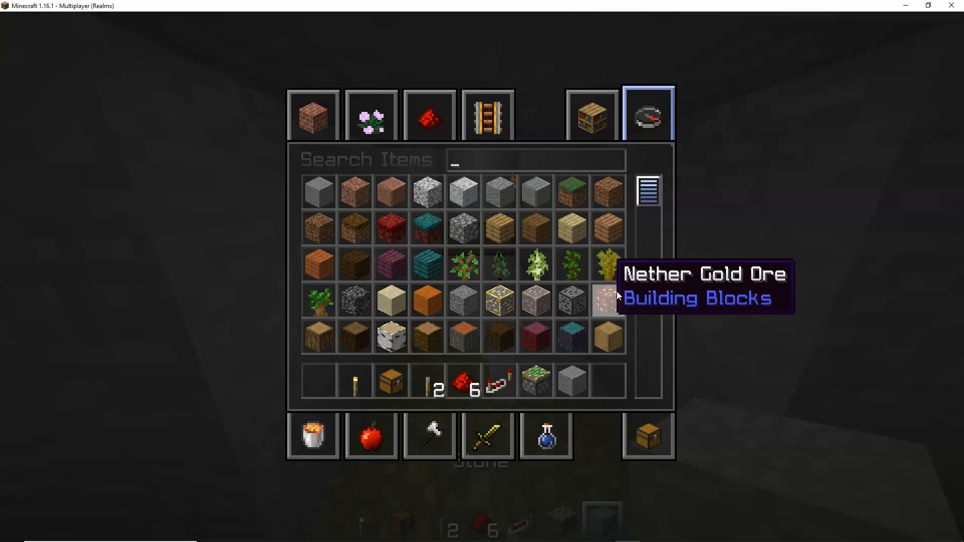
{"action": "key", "text": "Escape"}
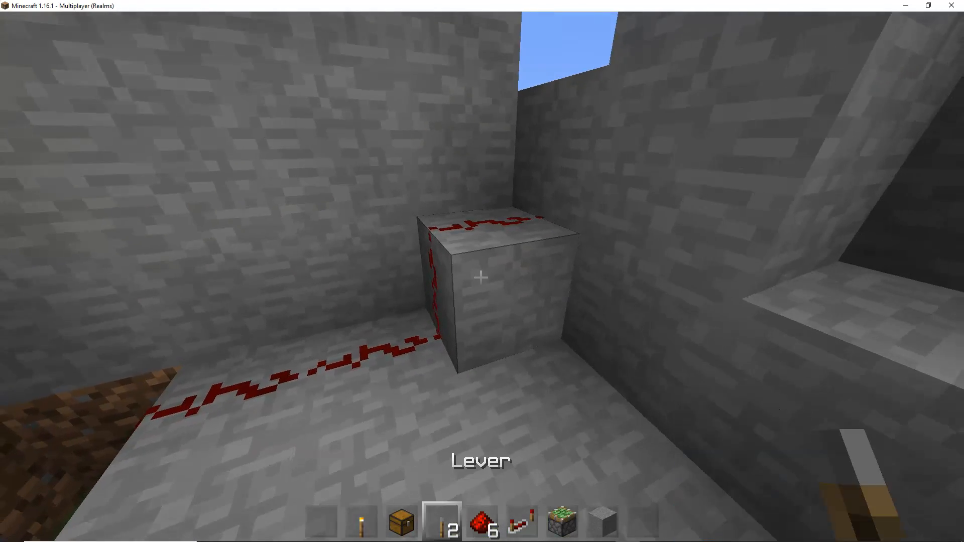
{"action": "key", "text": "e"}
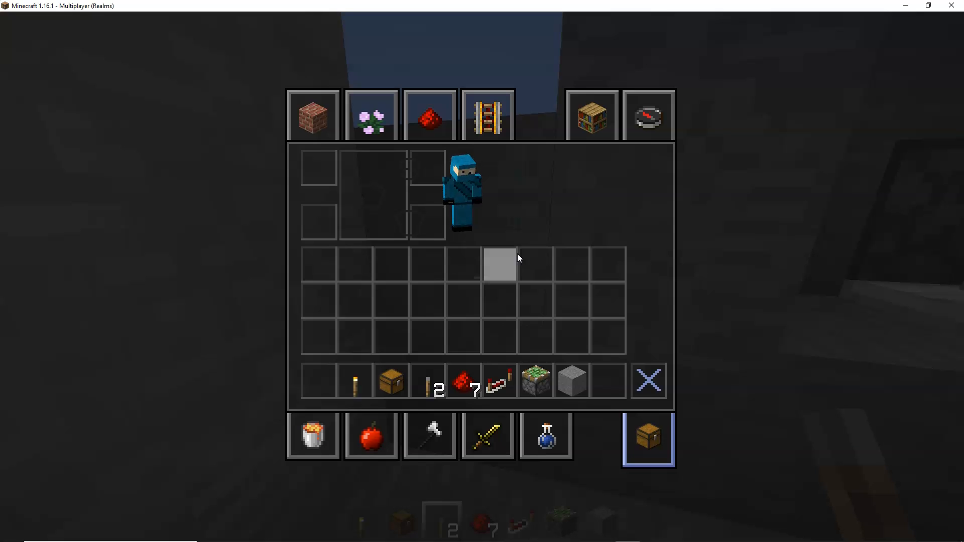
{"action": "left_click", "coordinate": [647, 114]}
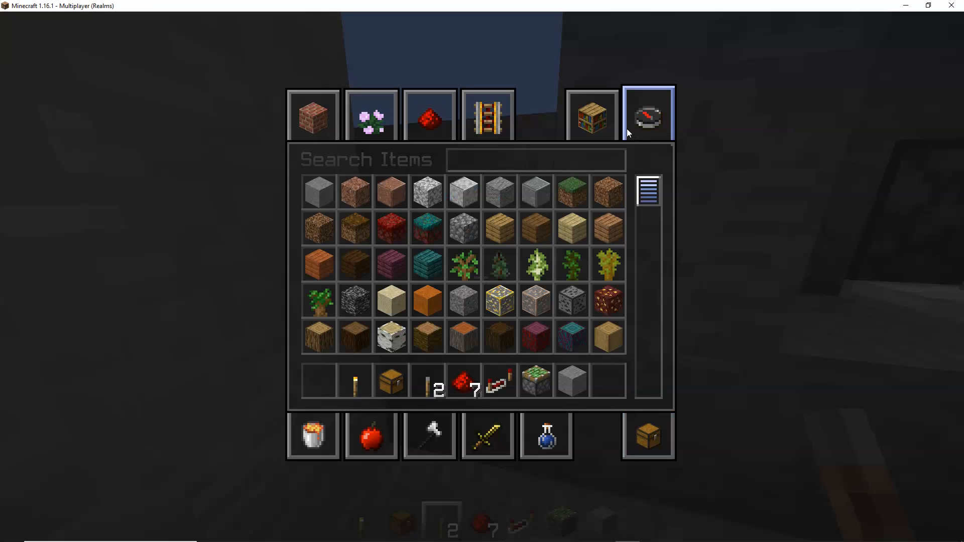
{"action": "type", "text": "to"}
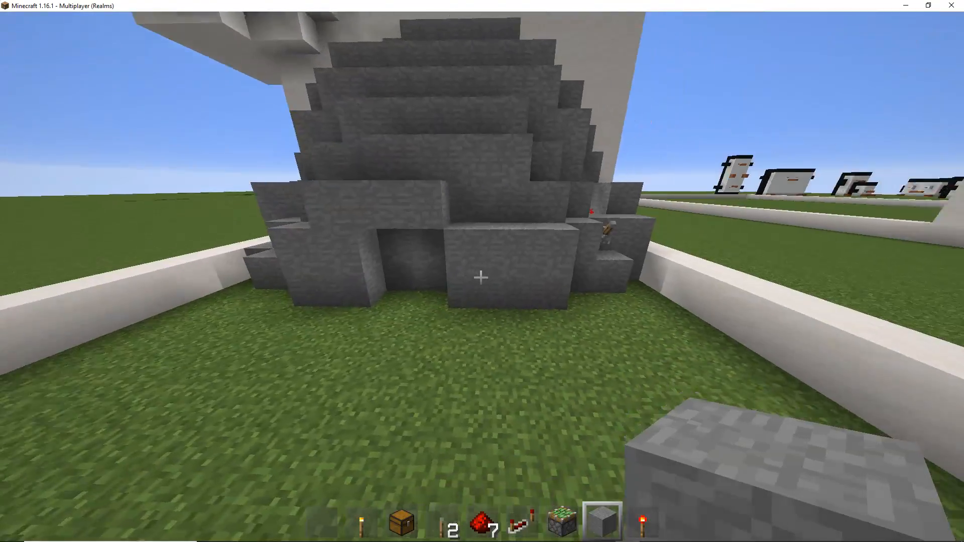
{"action": "mouse_move", "coordinate": [482, 271]}
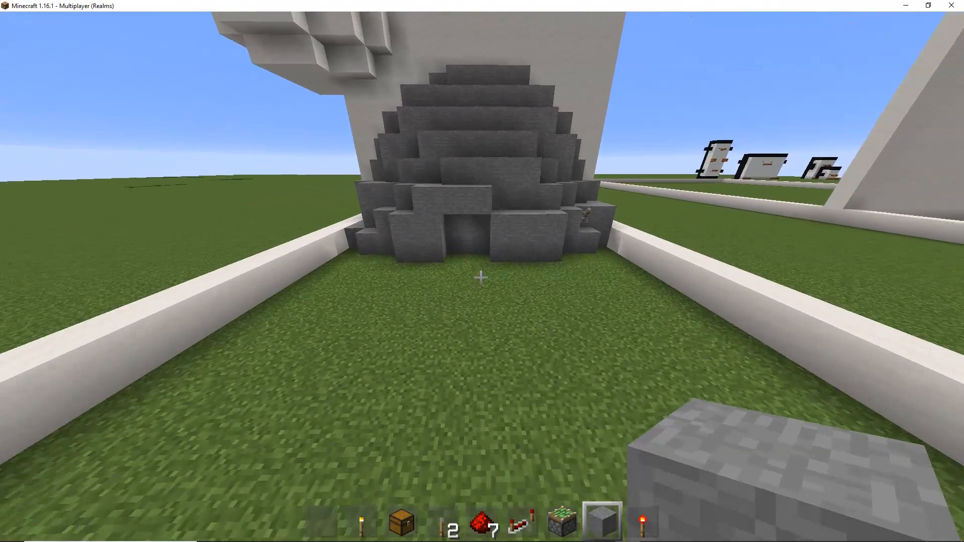
Fetch saplings and bone meal and plant oak trees around the stone mound
{"action": "key", "text": "e"}
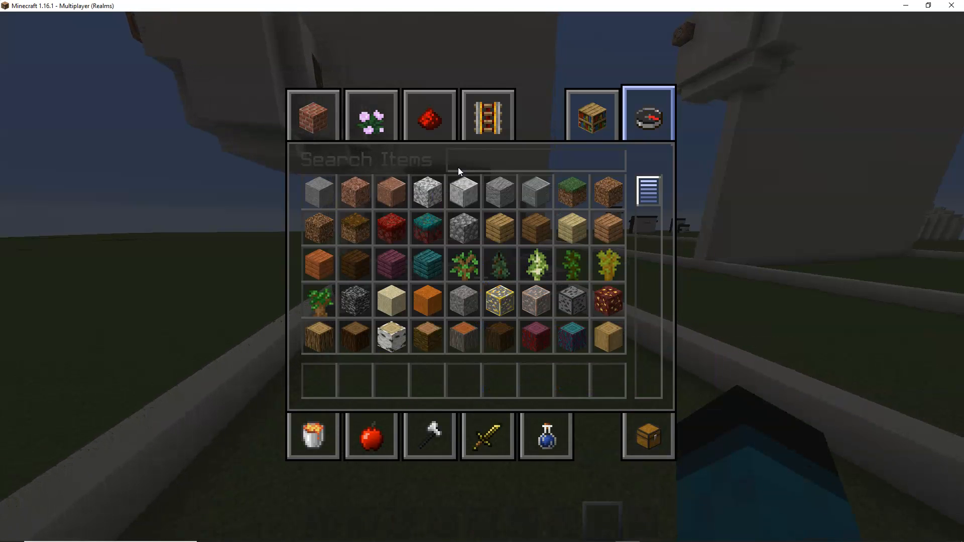
{"action": "type", "text": "sap"}
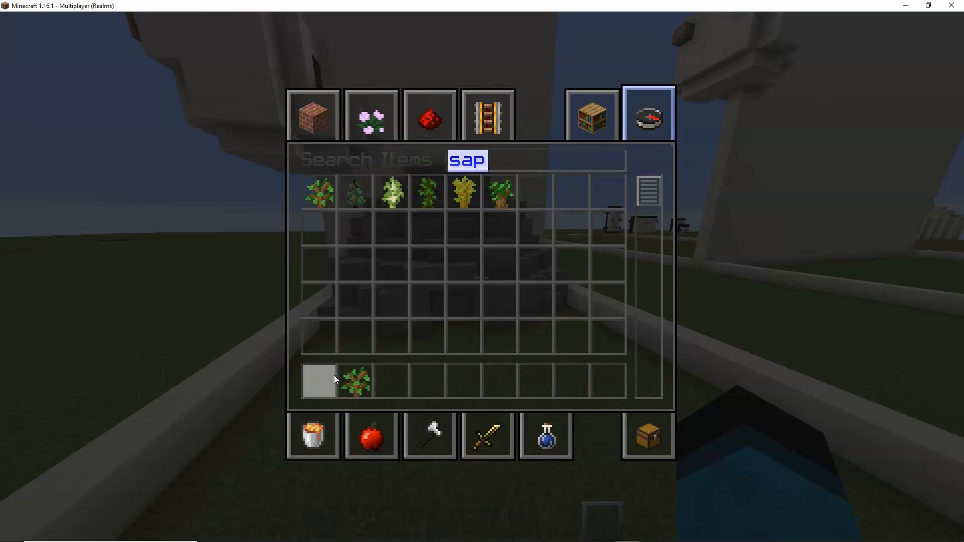
{"action": "type", "text": "bone"}
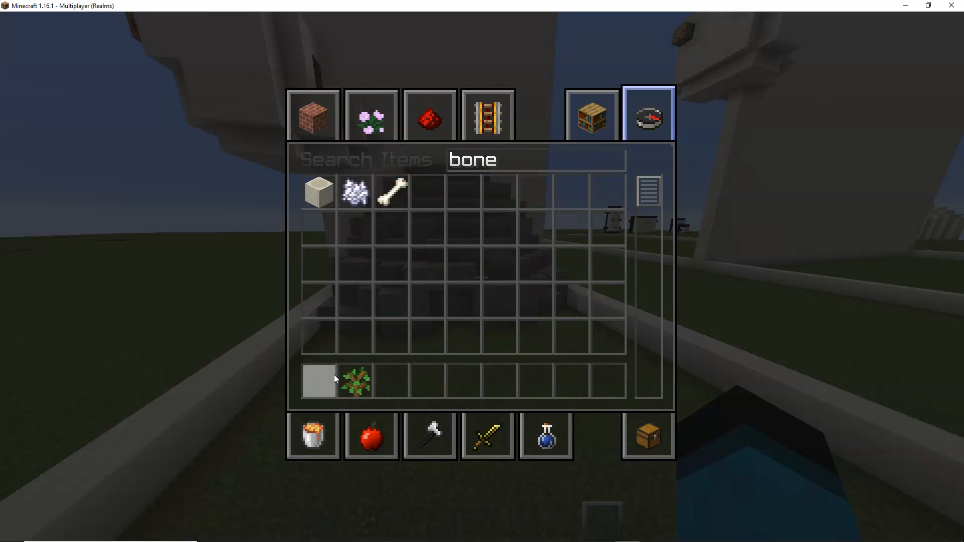
{"action": "key", "text": "Escape"}
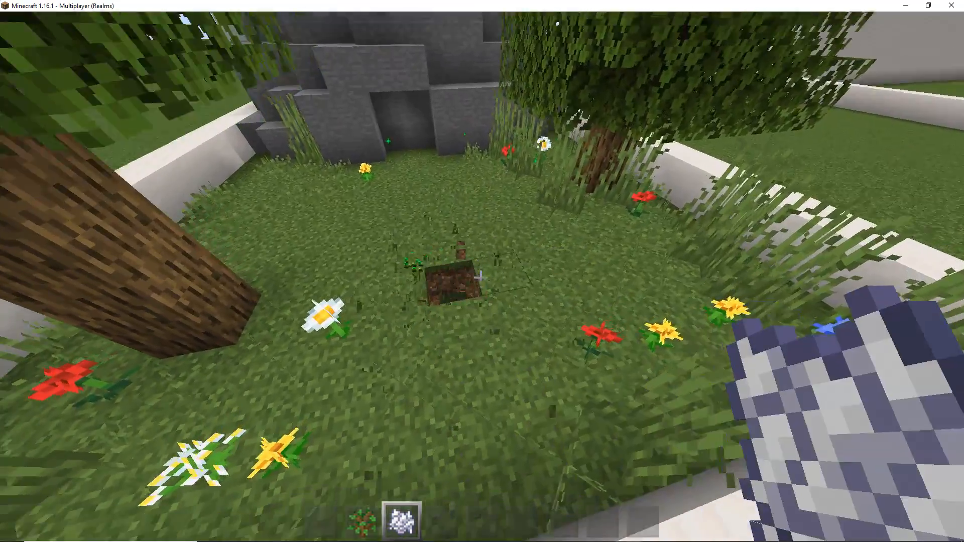
Add flowers and tall grass as greenery around the hut's doorway
{"action": "key", "text": "e"}
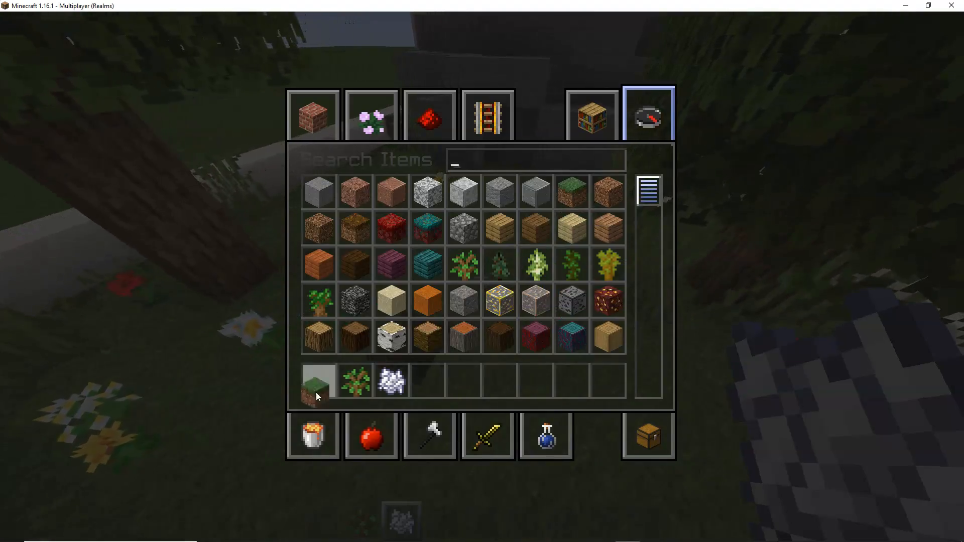
{"action": "key", "text": "Escape"}
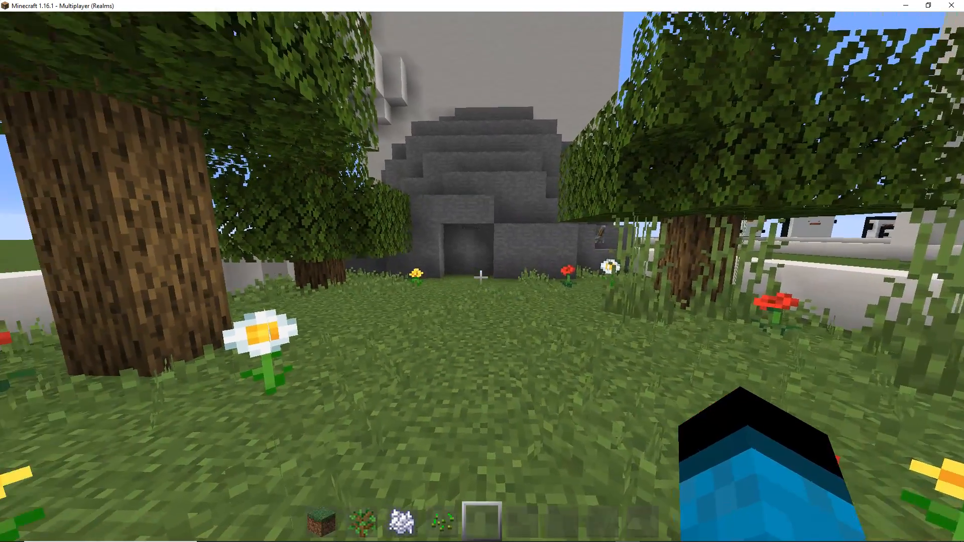
{"action": "key", "text": "e"}
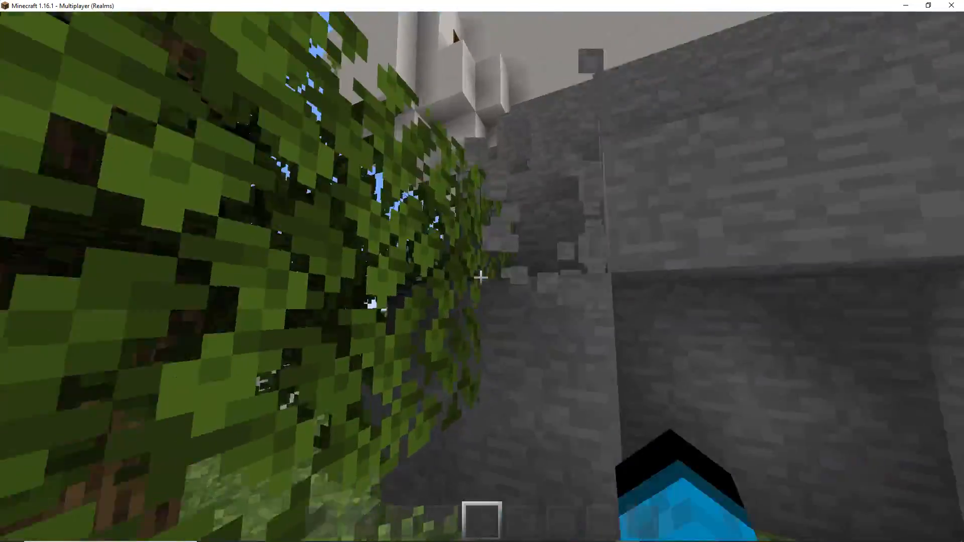
{"action": "mouse_move", "coordinate": [481, 276]}
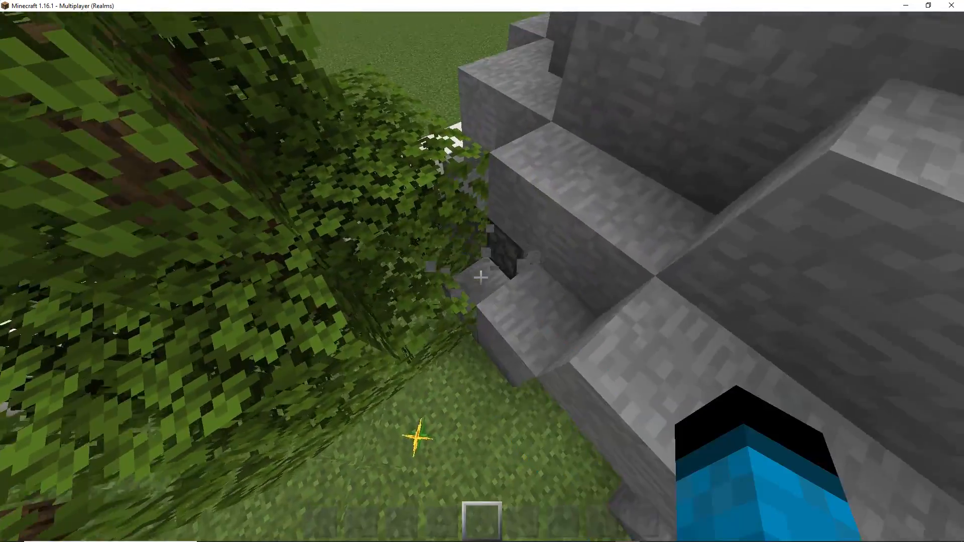
{"action": "key", "text": "e"}
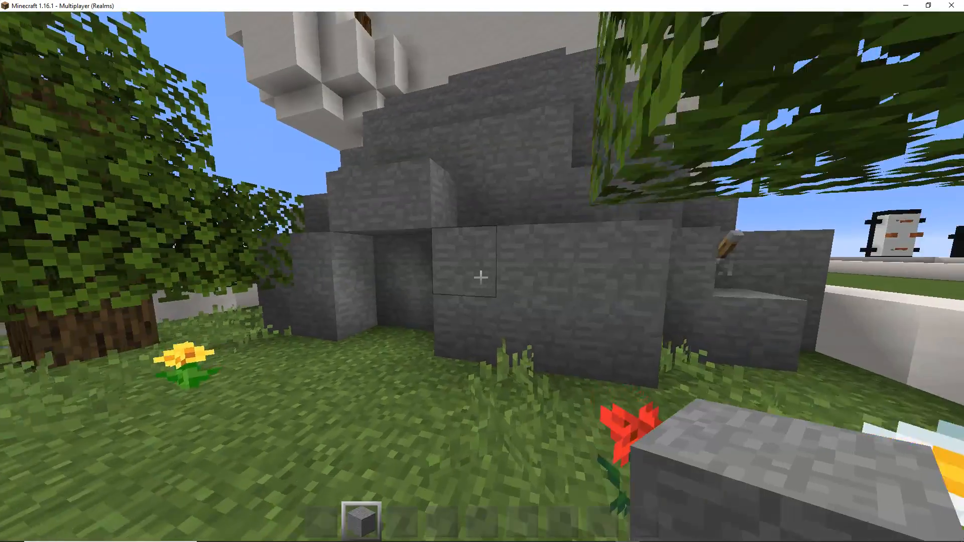
{"action": "mouse_move", "coordinate": [482, 277]}
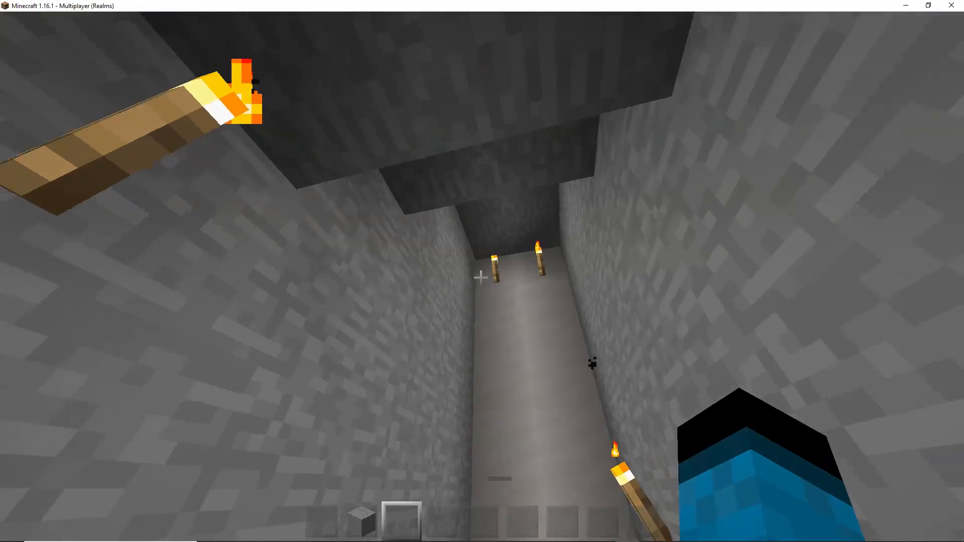
{"action": "mouse_move", "coordinate": [482, 278]}
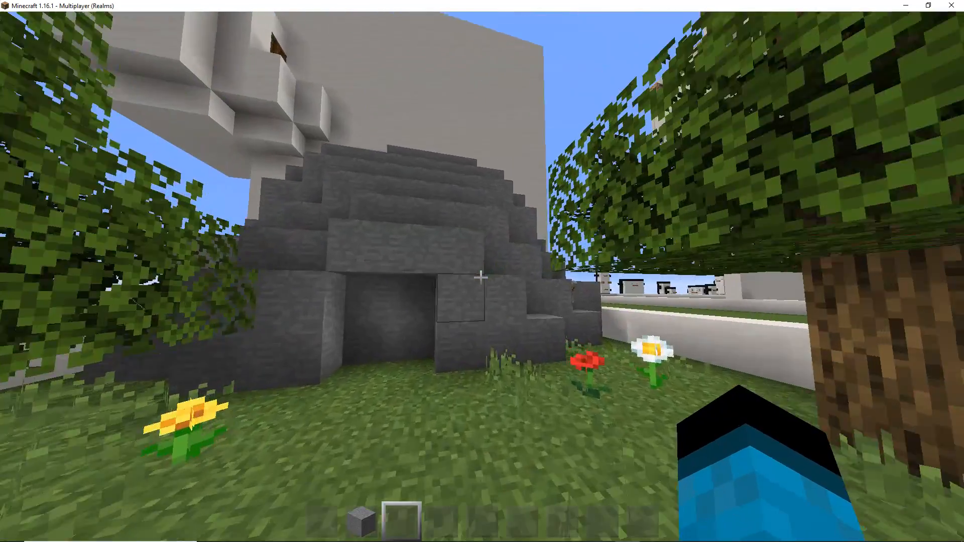
{"action": "mouse_move", "coordinate": [482, 277]}
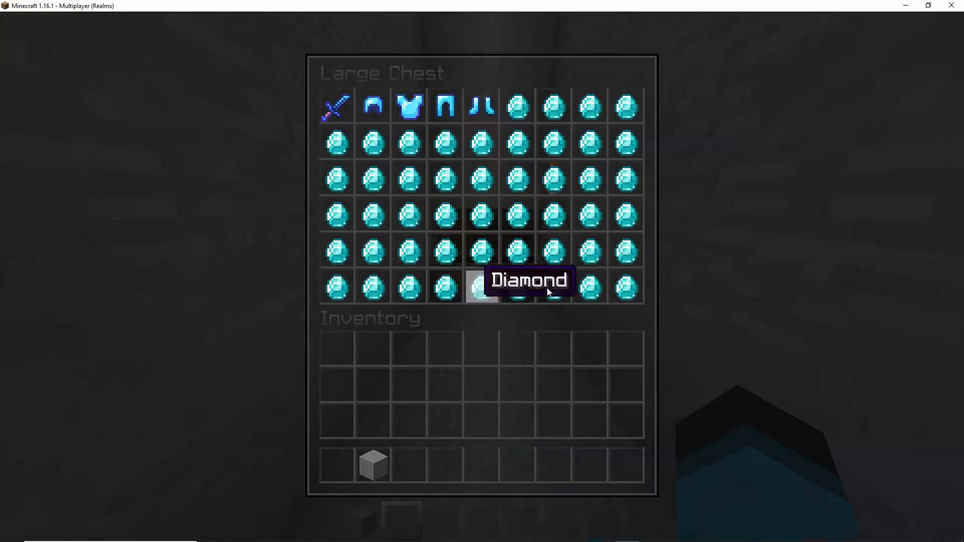
Check the hidden chest's diamonds and gear, then step back to view the whole hut
{"action": "key", "text": "Escape"}
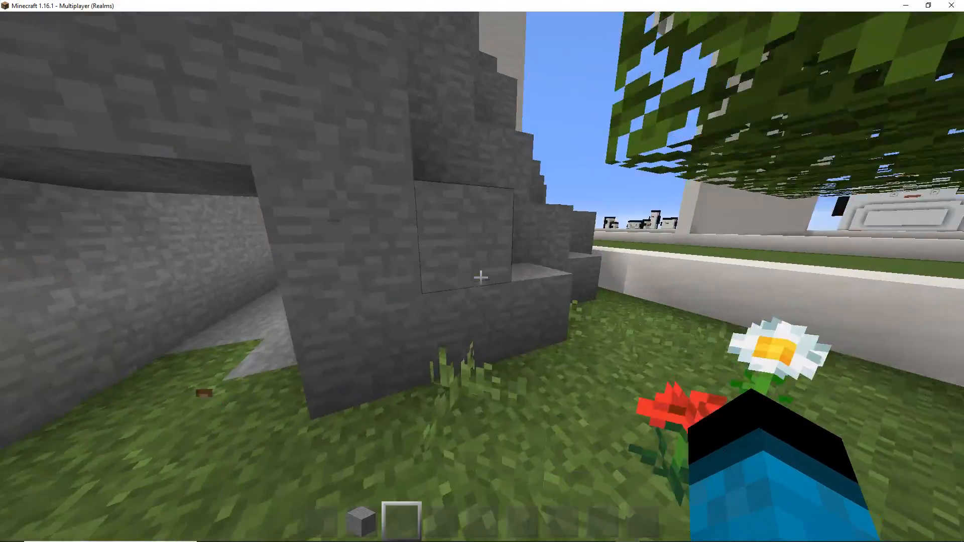
{"action": "mouse_move", "coordinate": [482, 277]}
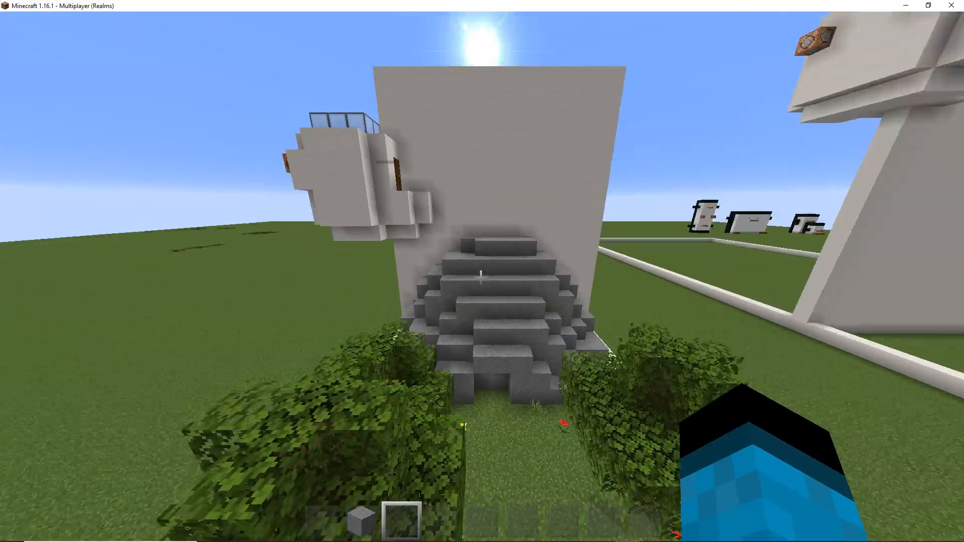
{"action": "mouse_move", "coordinate": [481, 277]}
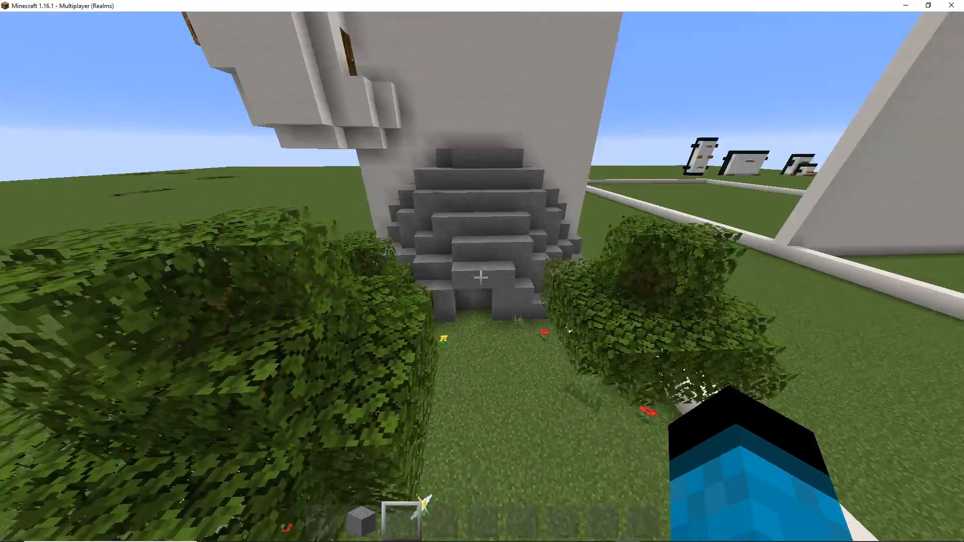
Show the visiting player the diamond chest and face them from inside the passage
{"action": "key", "text": "e"}
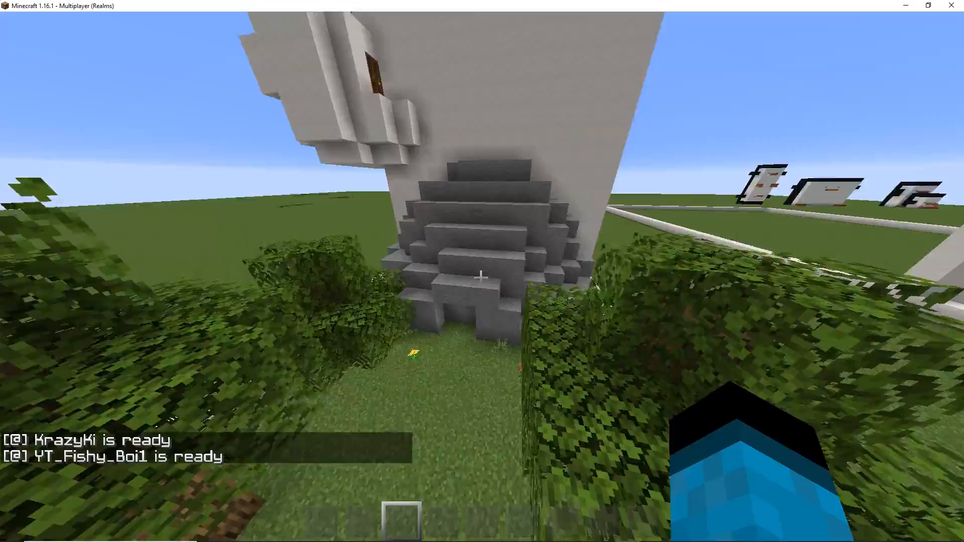
{"action": "mouse_move", "coordinate": [482, 275]}
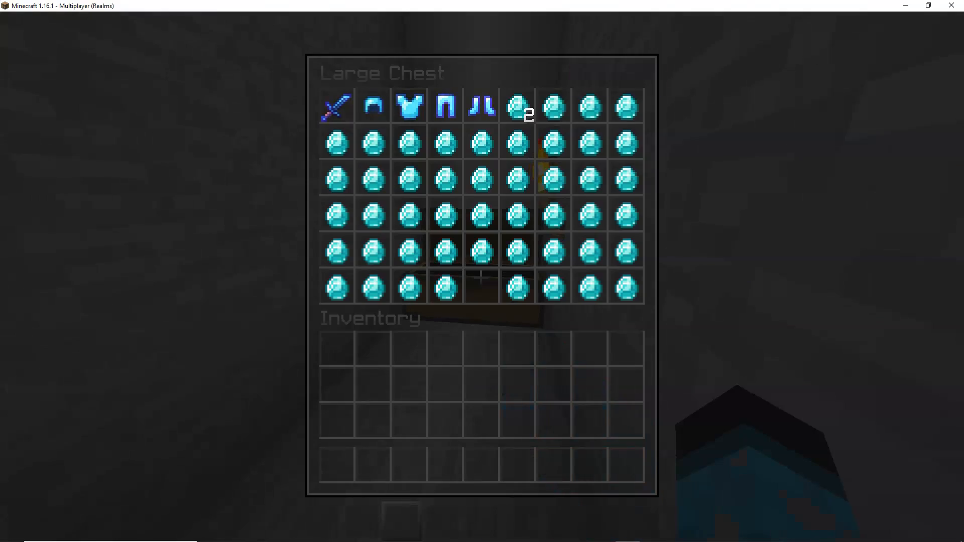
{"action": "key", "text": "Escape"}
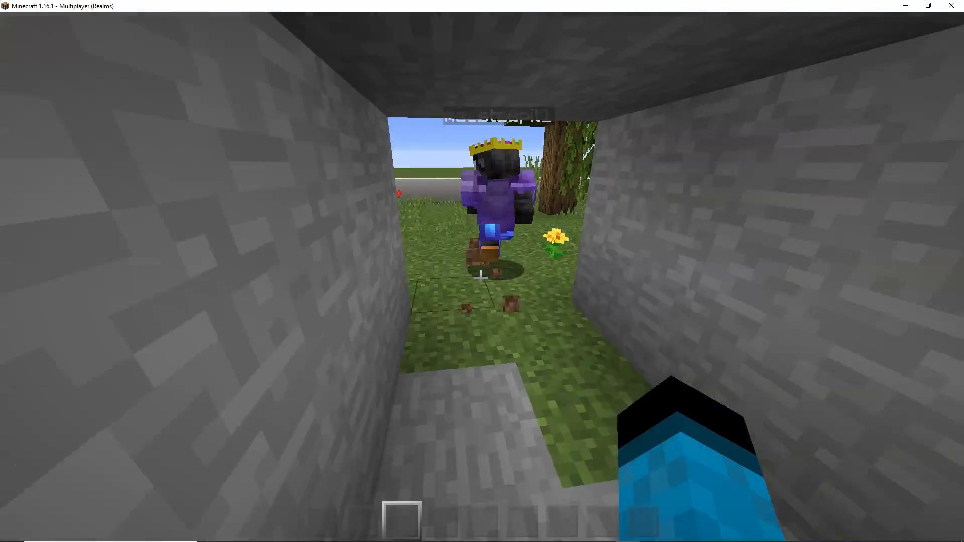
{"action": "mouse_move", "coordinate": [482, 277]}
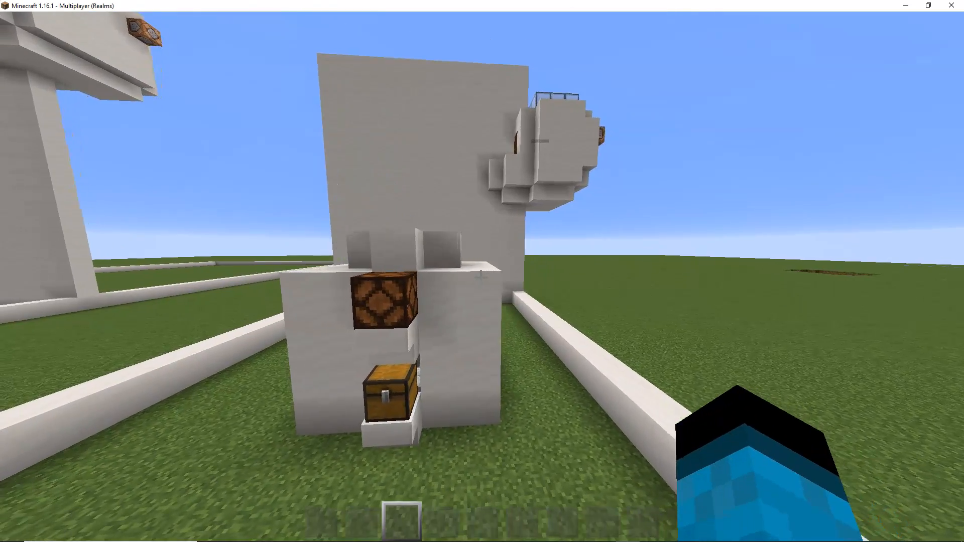
{"action": "mouse_move", "coordinate": [482, 271]}
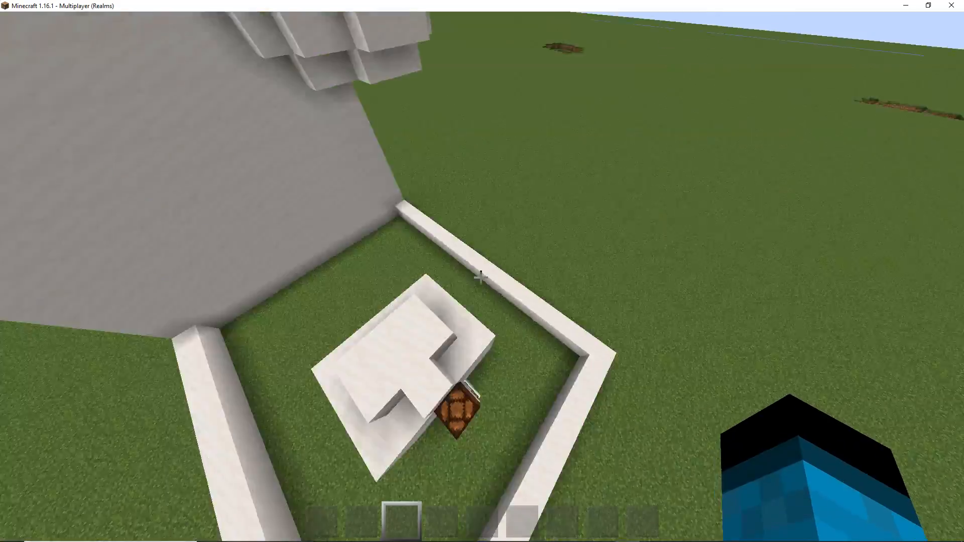
{"action": "mouse_move", "coordinate": [480, 277]}
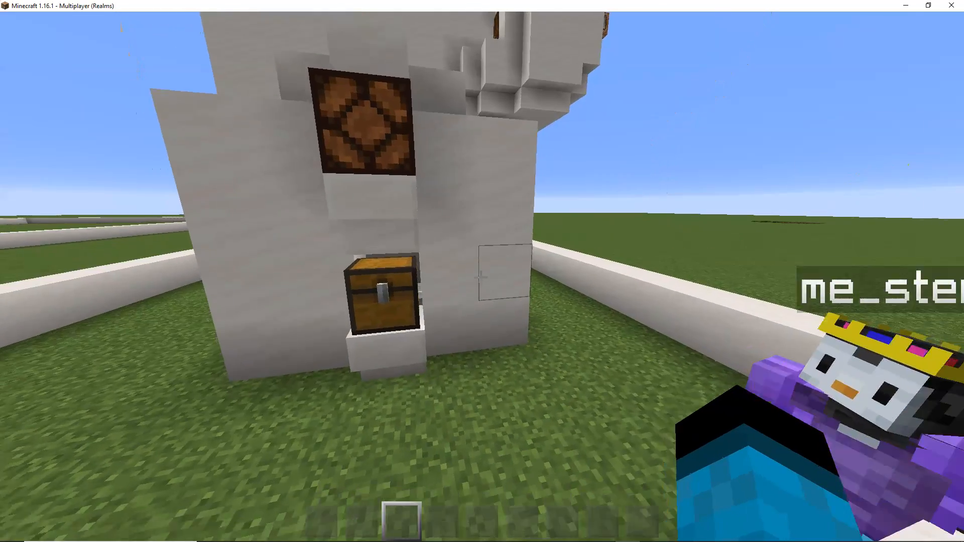
{"action": "mouse_move", "coordinate": [482, 271]}
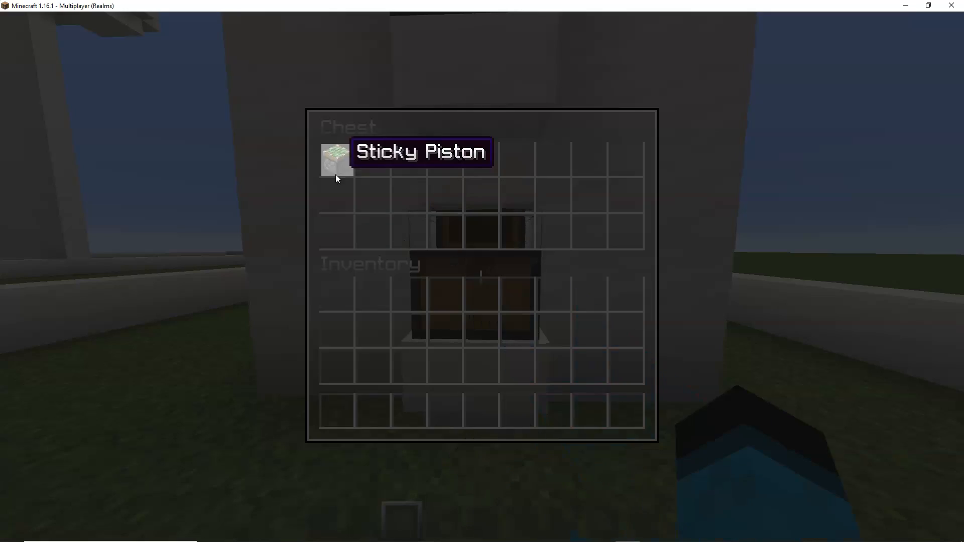
Inspect the white build's chest holding a sticky piston and watch its redstone lamp light up
{"action": "key", "text": "Escape"}
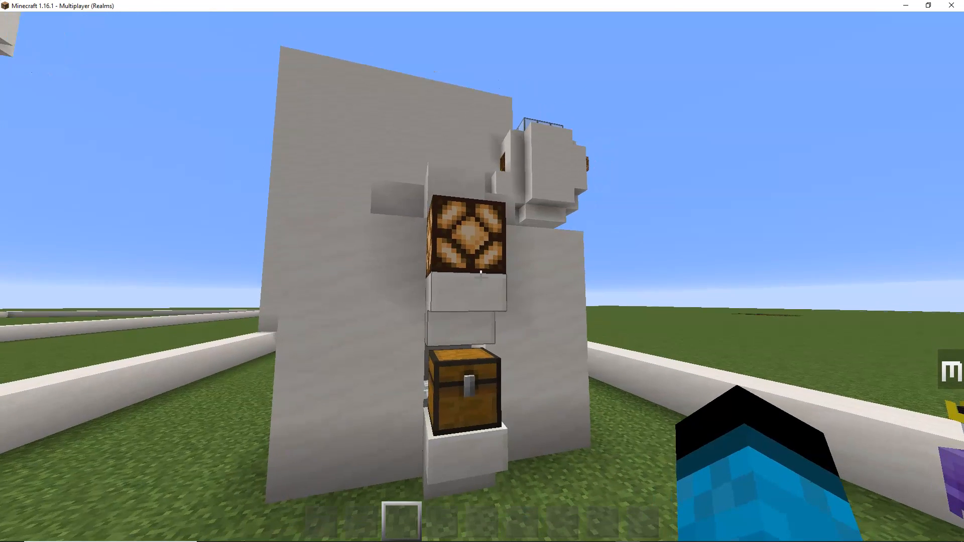
{"action": "mouse_move", "coordinate": [482, 271]}
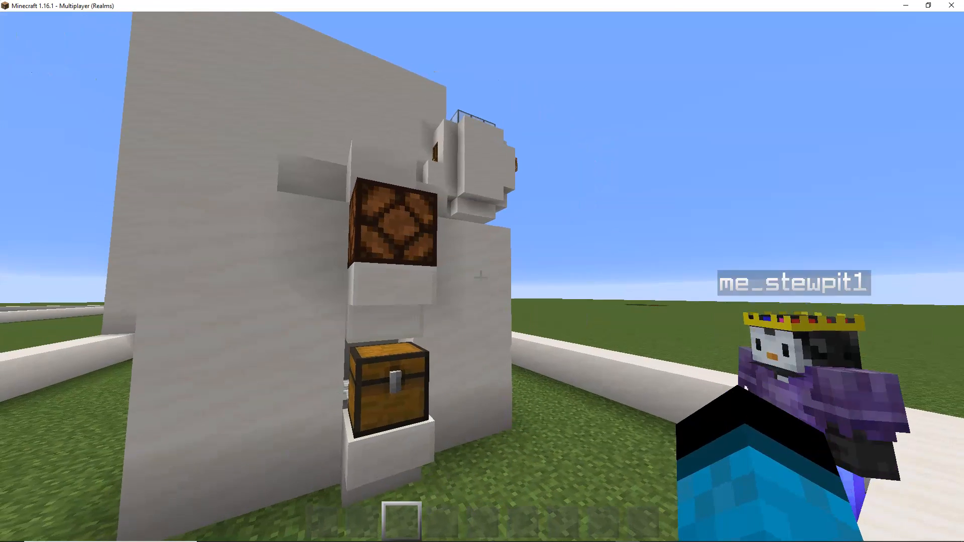
{"action": "key", "text": "e"}
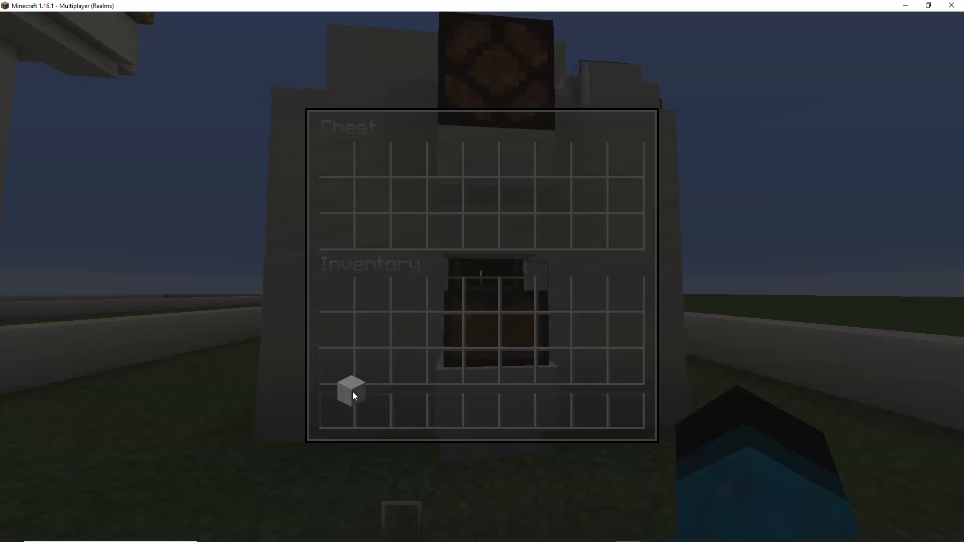
{"action": "key", "text": "Escape"}
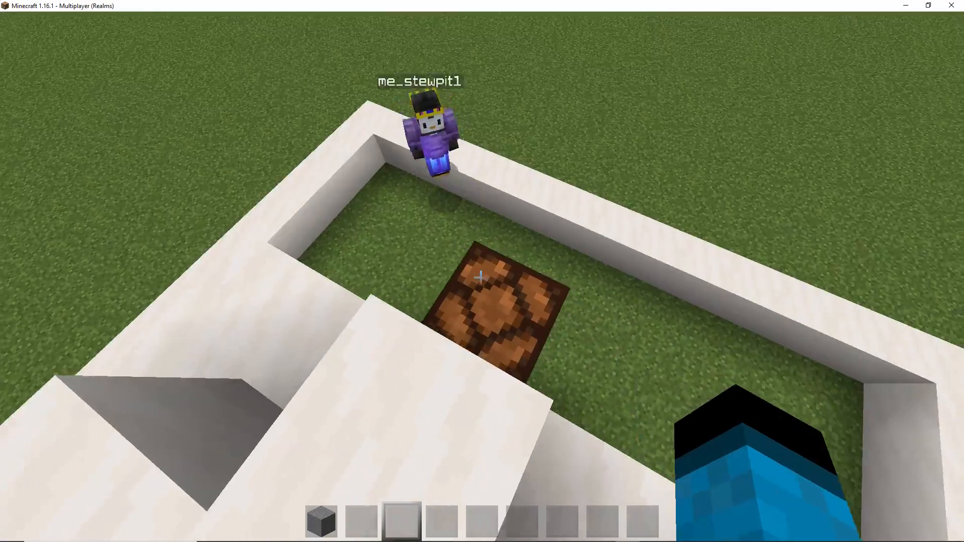
{"action": "mouse_move", "coordinate": [482, 277]}
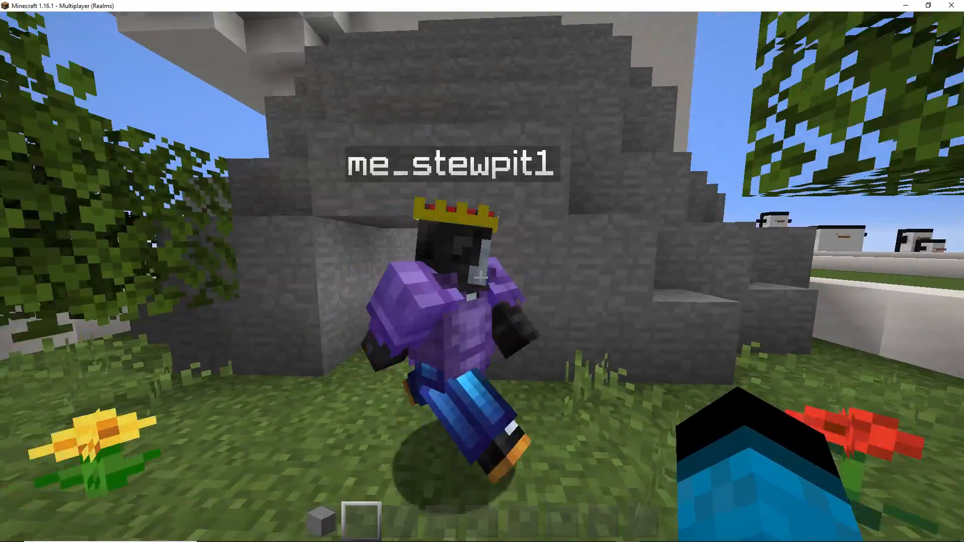
{"action": "mouse_move", "coordinate": [481, 271]}
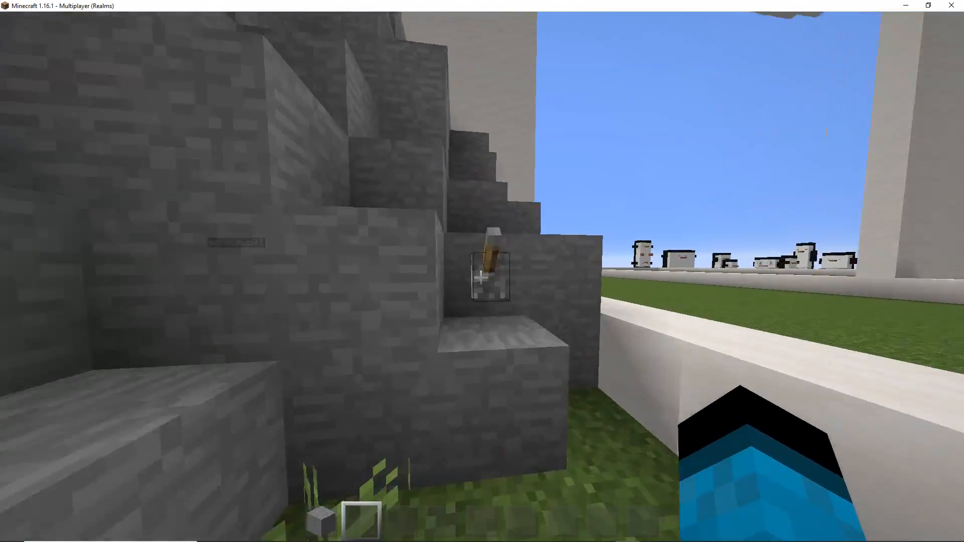
{"action": "mouse_move", "coordinate": [482, 277]}
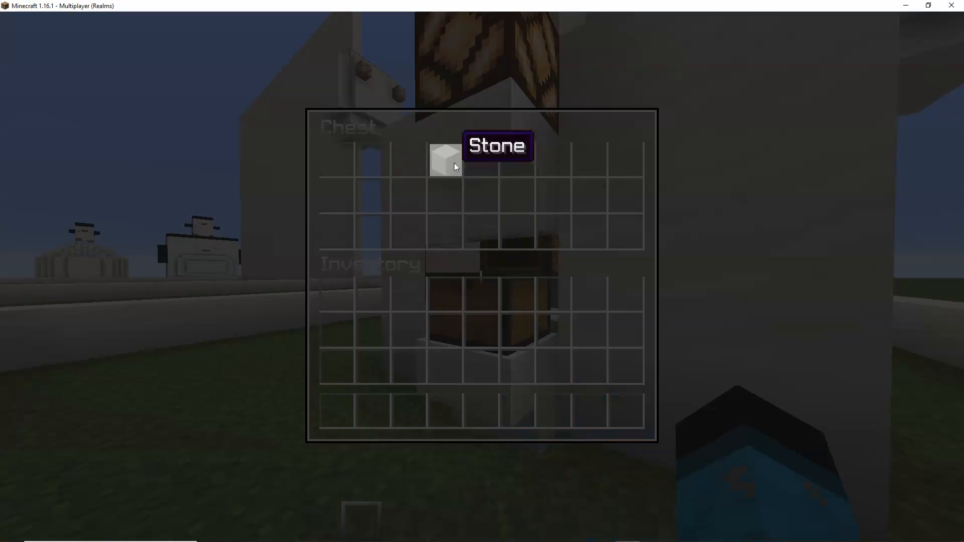
Leave the chest, fly up over the quartz build and hut plot, then pause on the game menu
{"action": "key", "text": "Escape"}
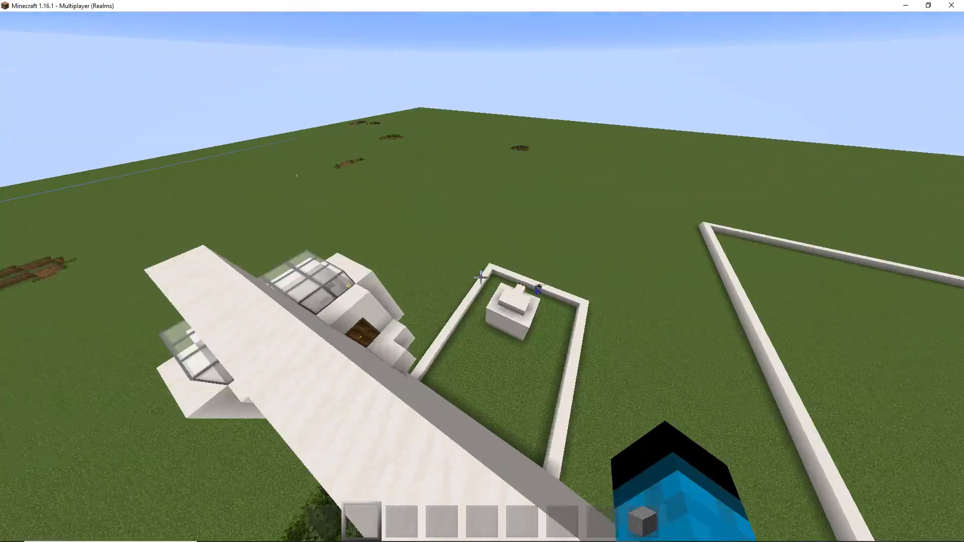
{"action": "mouse_move", "coordinate": [482, 277]}
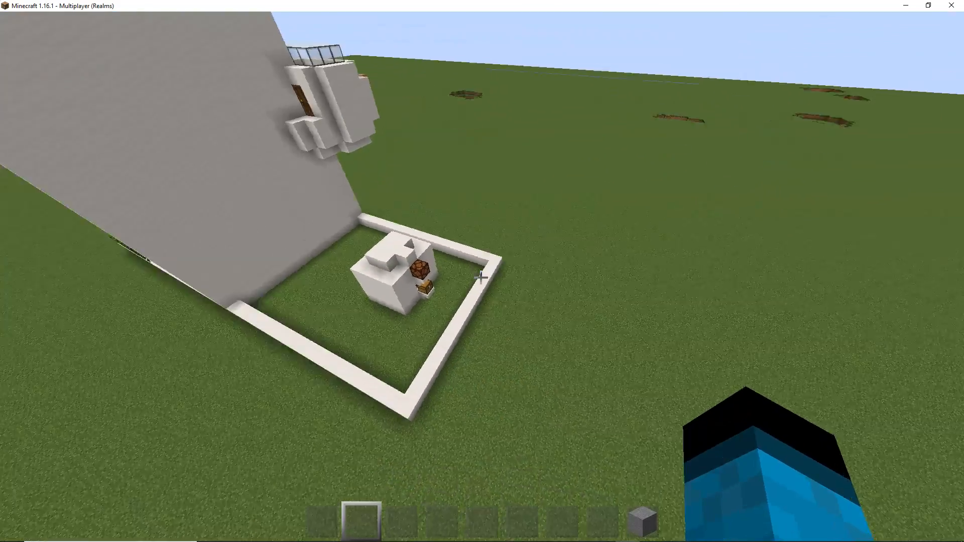
{"action": "key", "text": "Escape"}
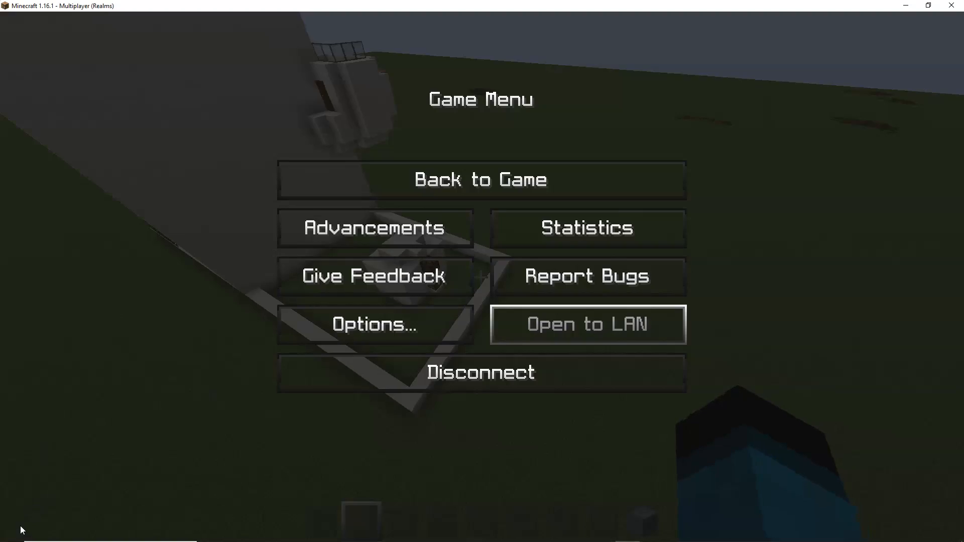